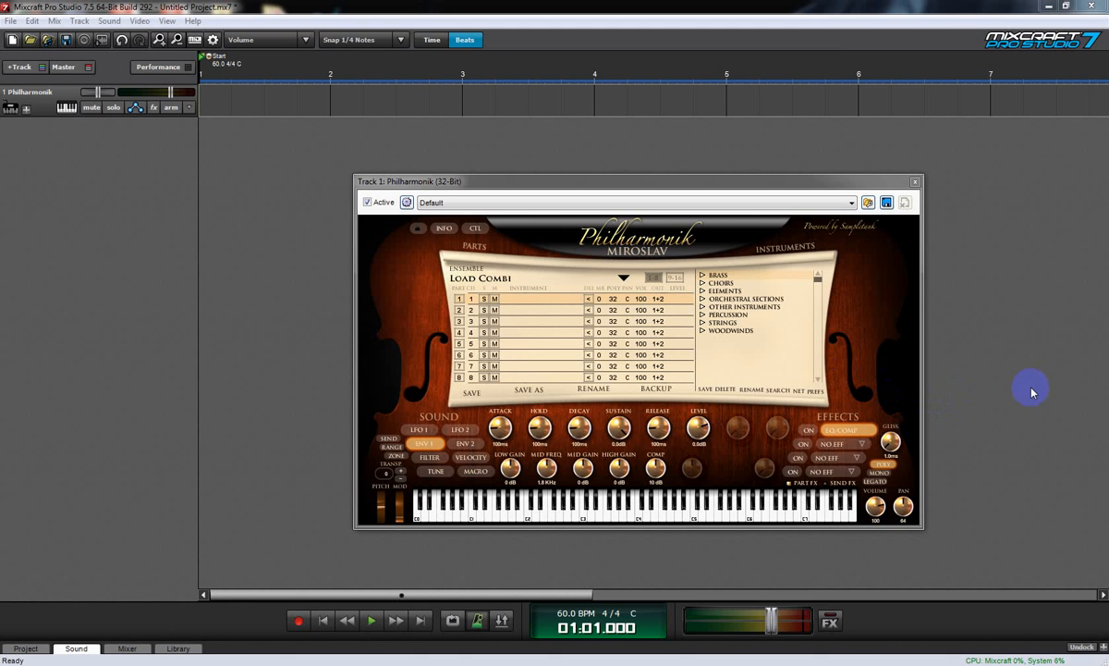
mouse_move(985, 375)
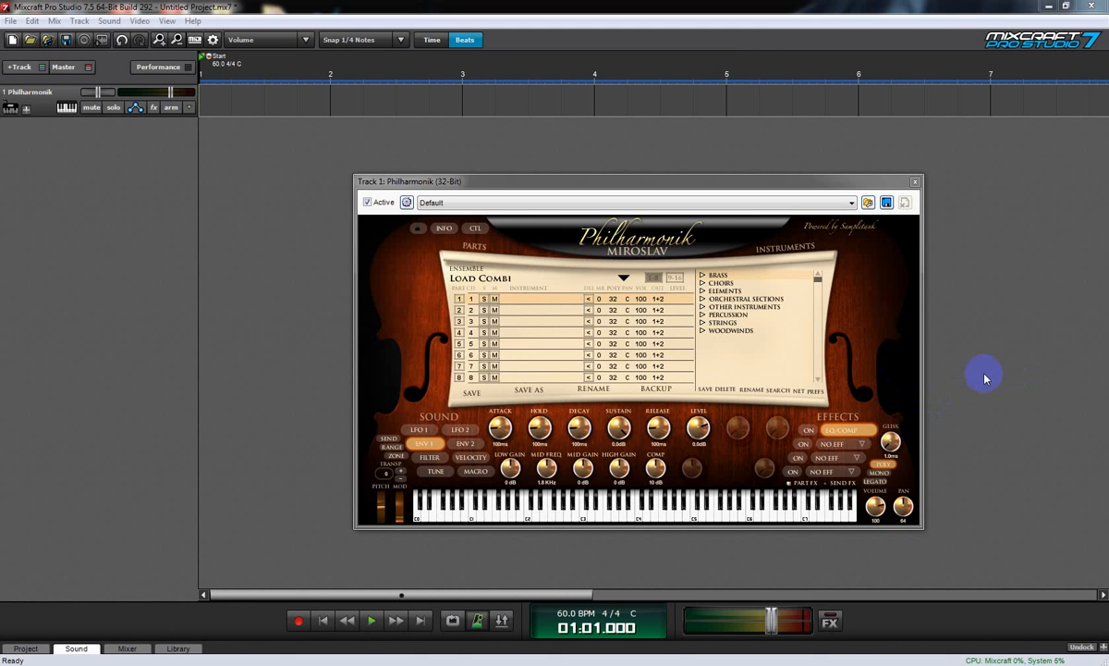
mouse_move(668, 184)
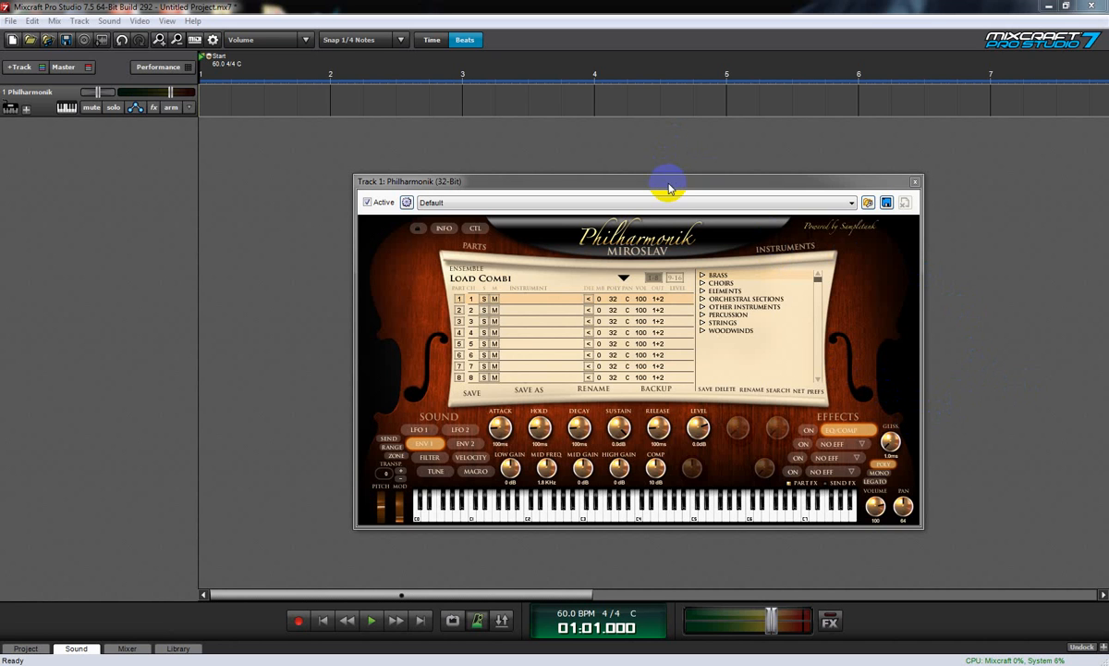
mouse_move(1038, 320)
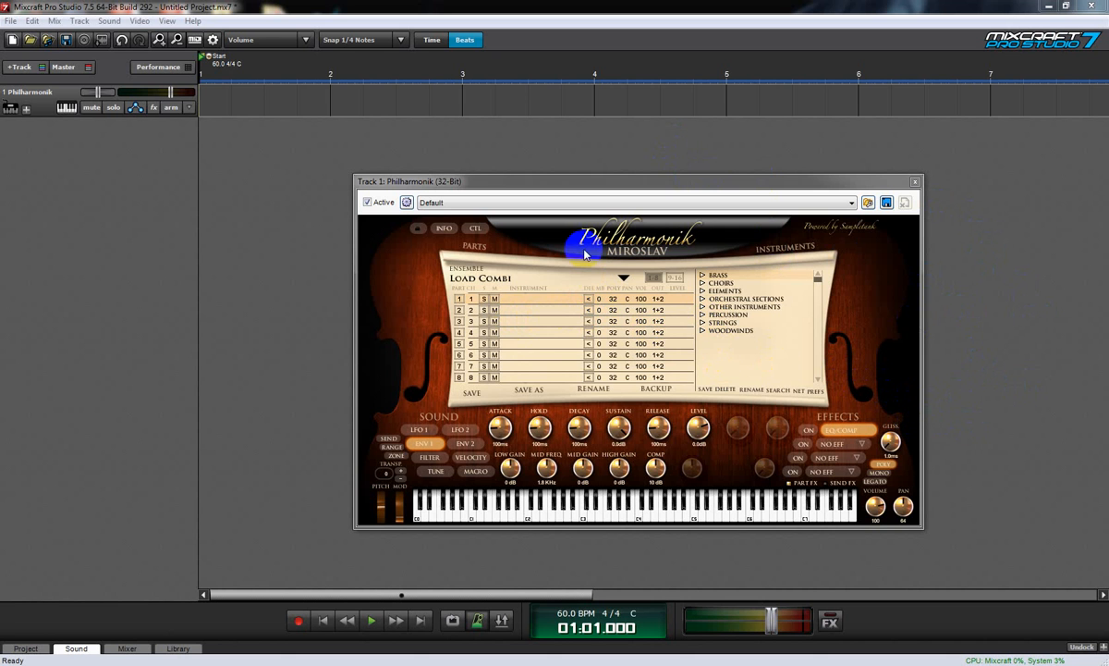
mouse_move(624, 254)
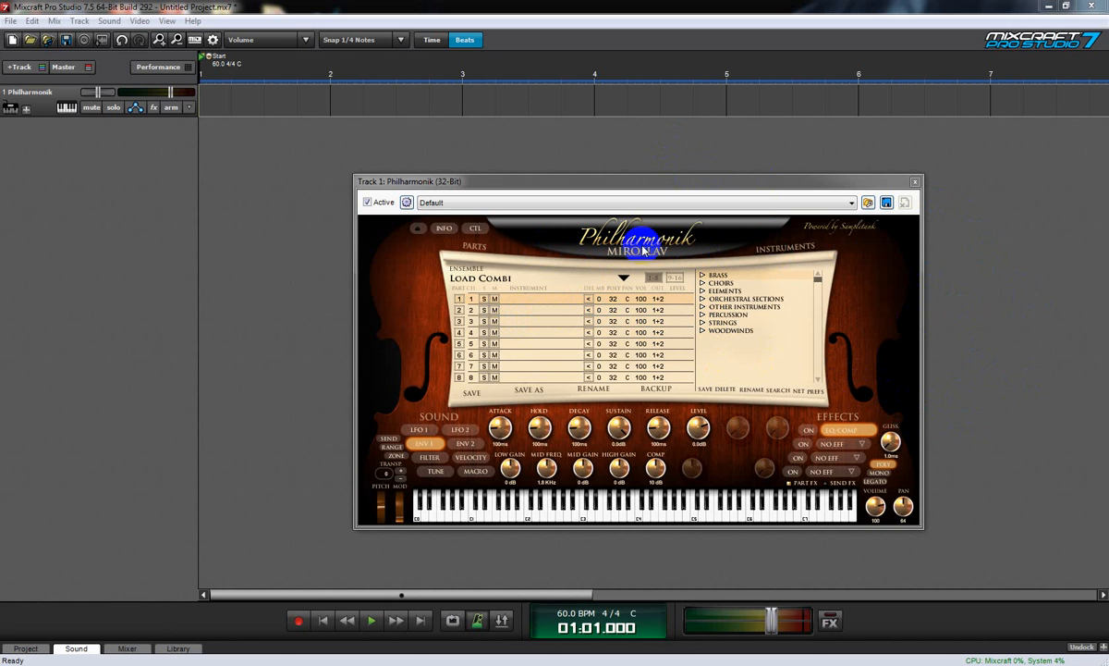
mouse_move(869, 340)
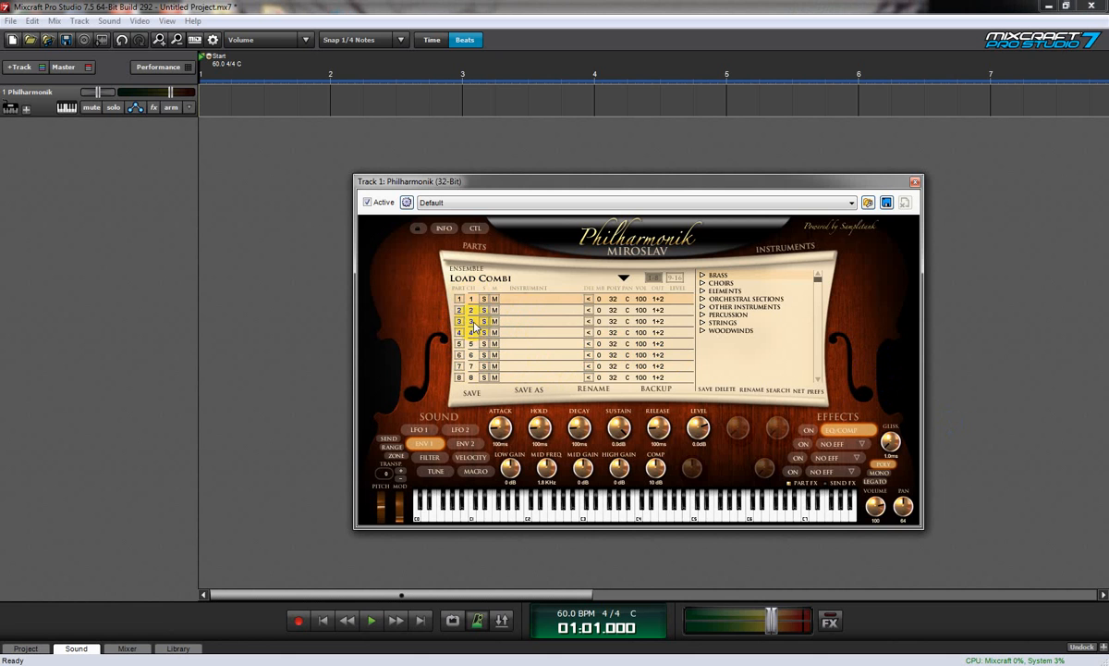
- Expand Brass > Solo Brass > Solo French Horn and load French Horn 1 into part 1
left_click(459, 332)
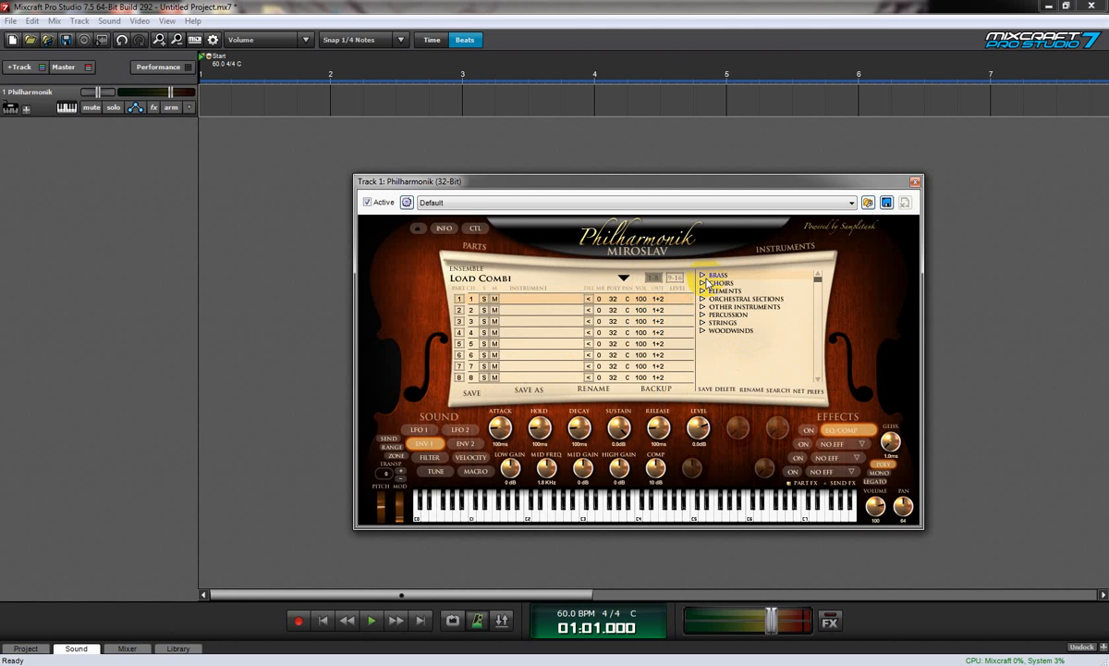
left_click(702, 274)
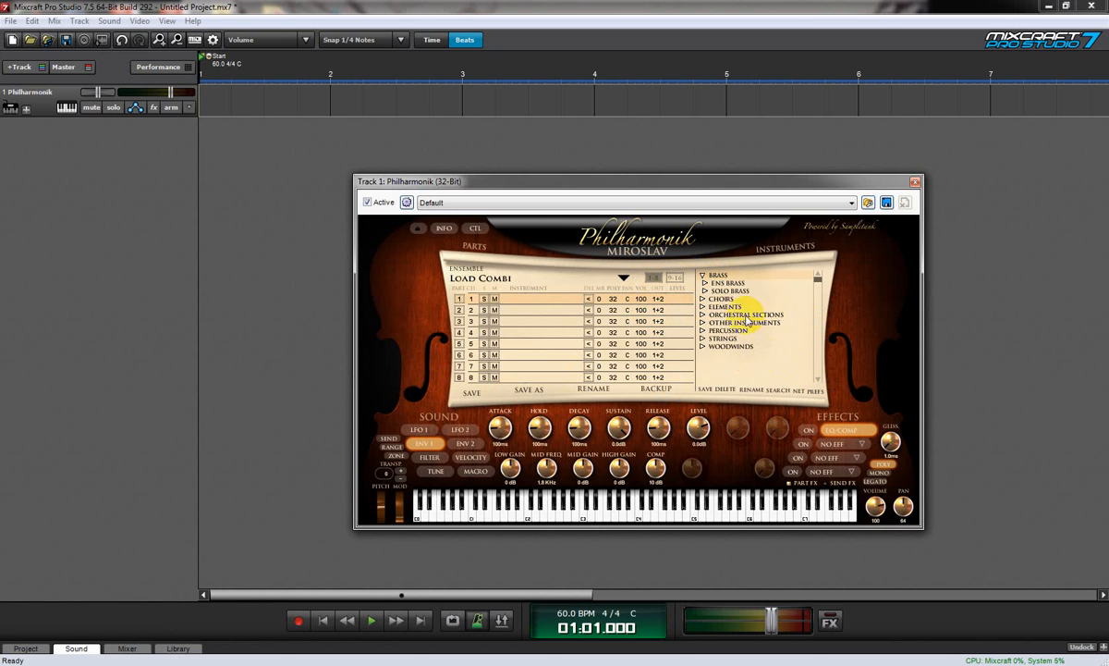
mouse_move(704, 290)
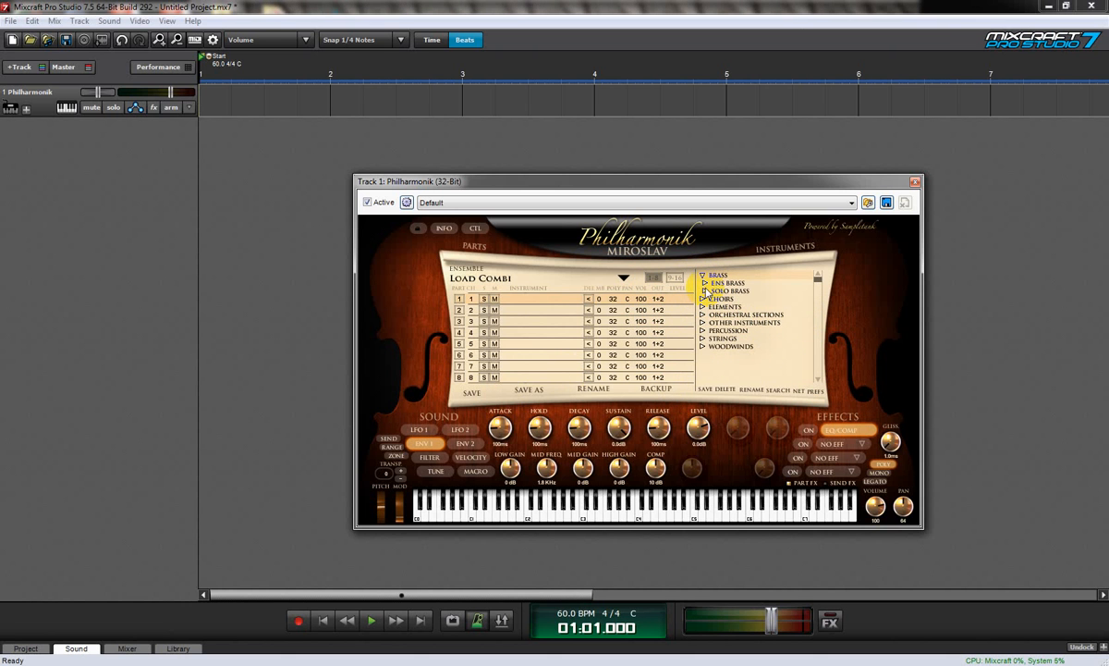
left_click(706, 291)
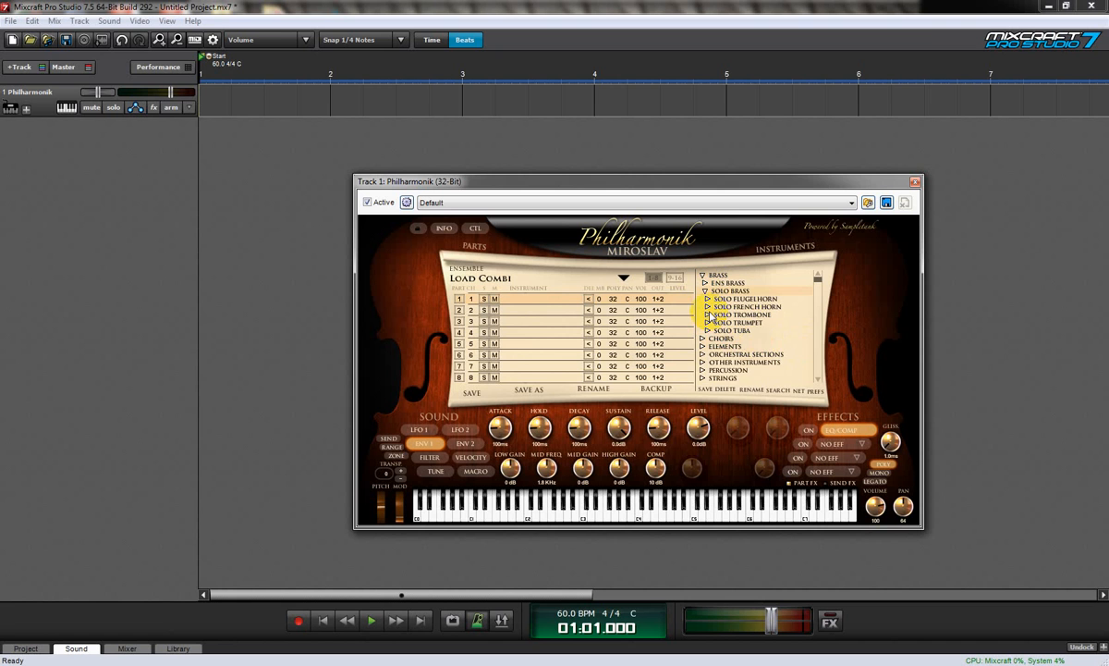
left_click(709, 307)
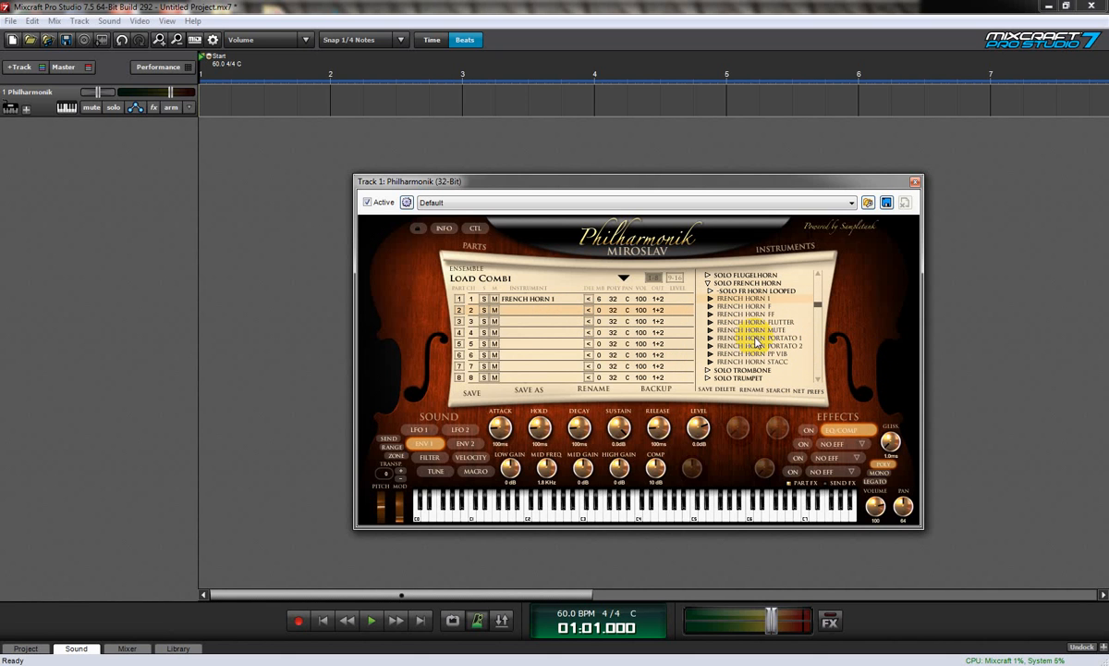
mouse_move(740, 313)
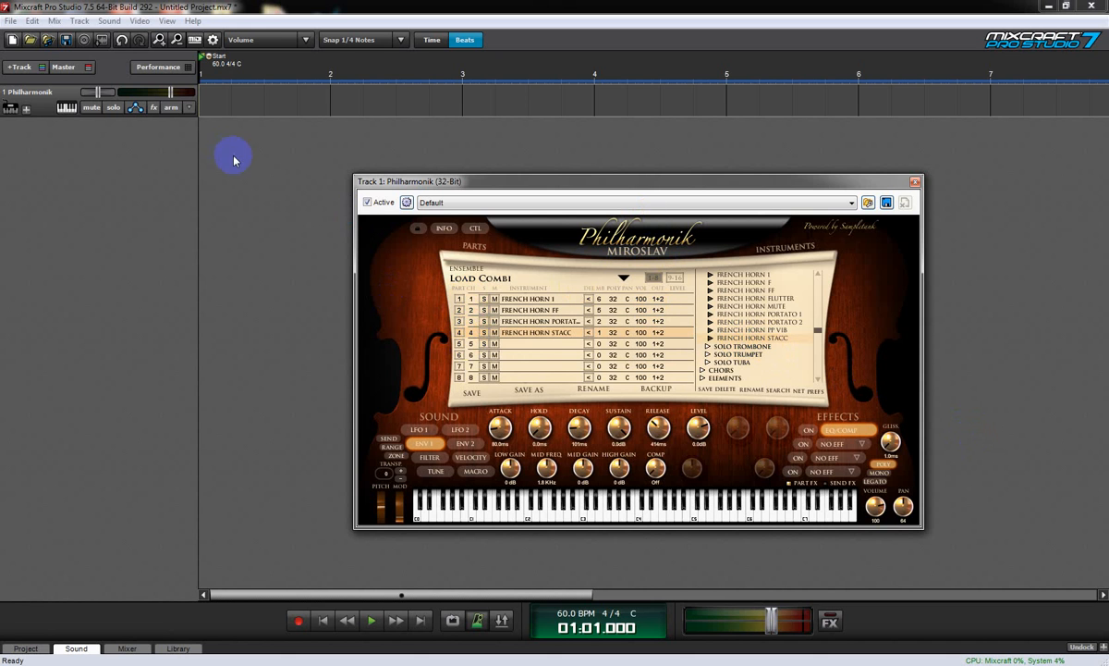
- Set the Philharmonik track's lanes to cover all MIDI channels, then add a lane
right_click(28, 111)
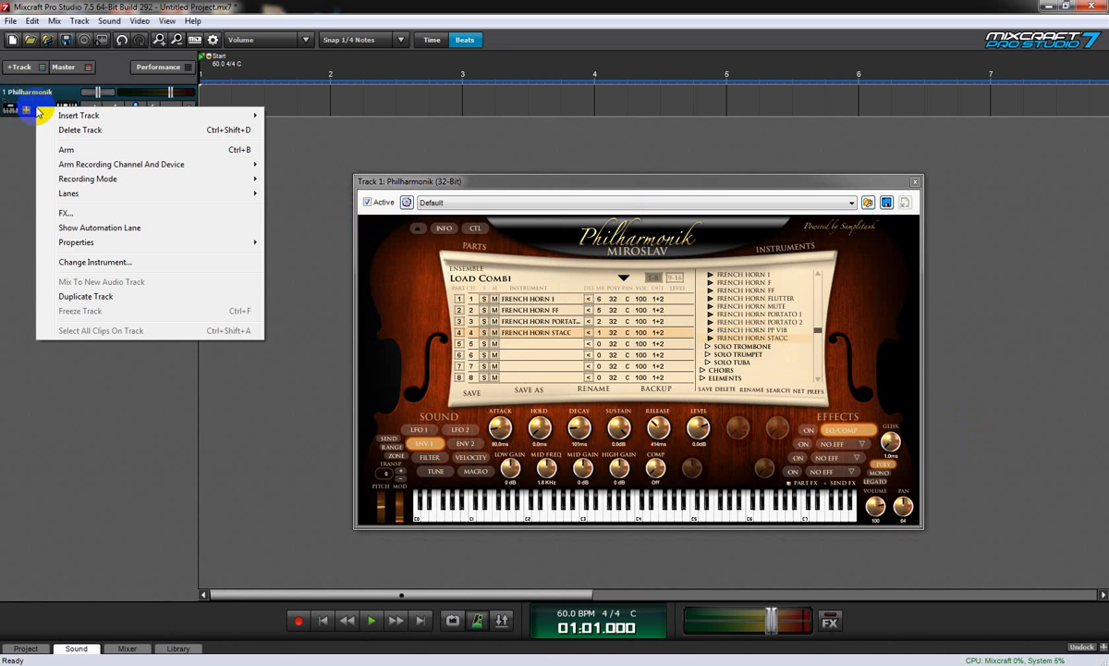
mouse_move(172, 199)
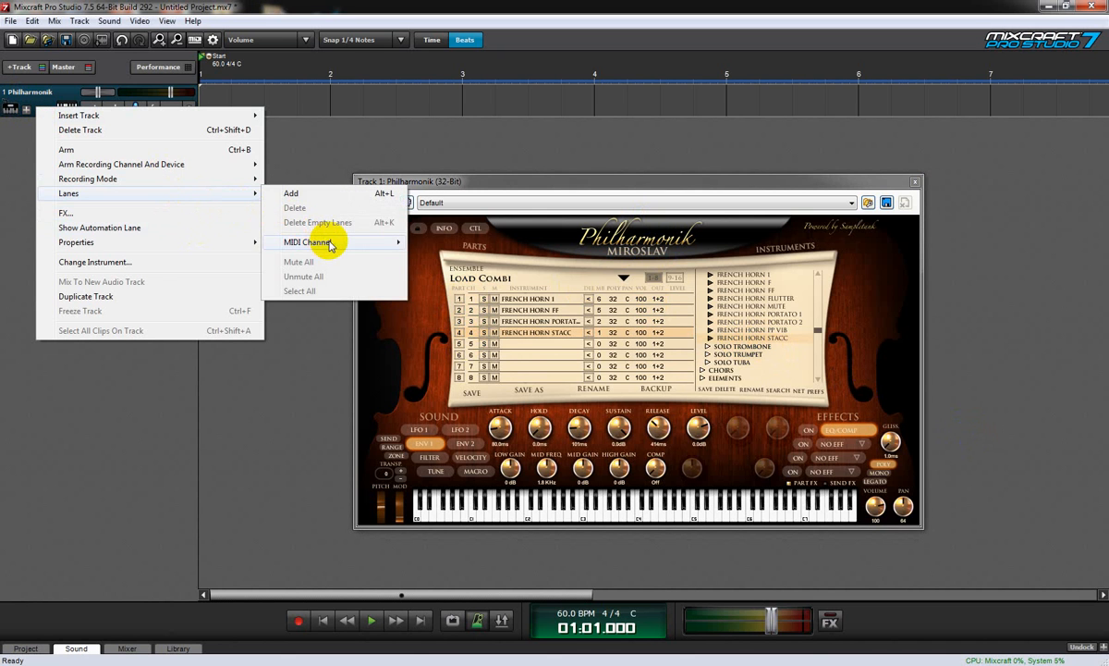
left_click(306, 241)
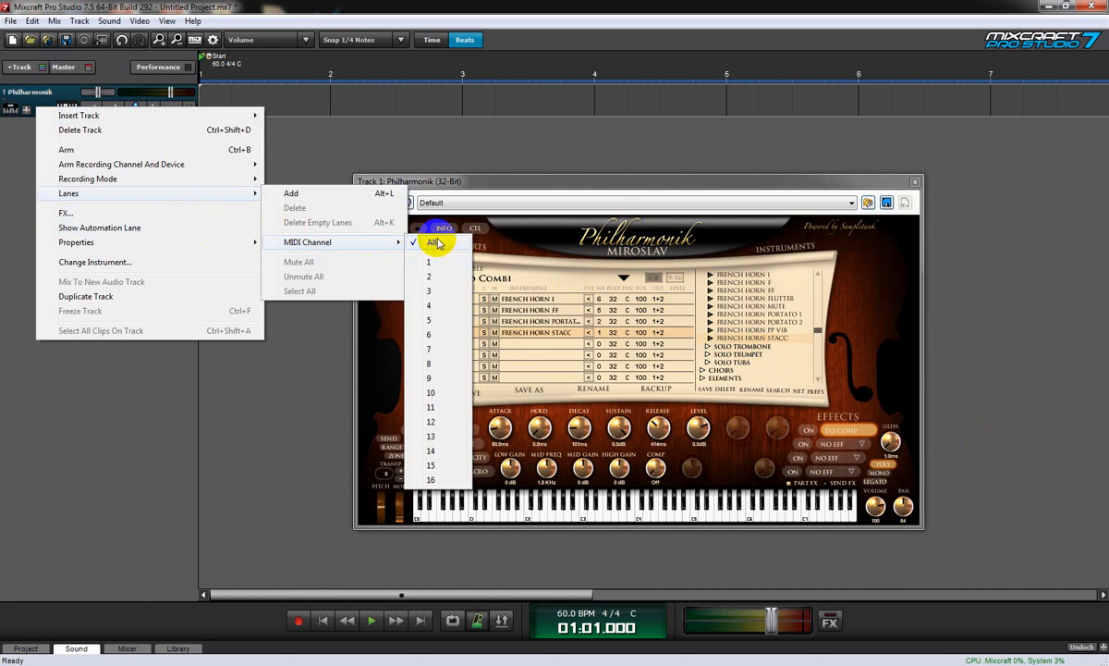
left_click(429, 243)
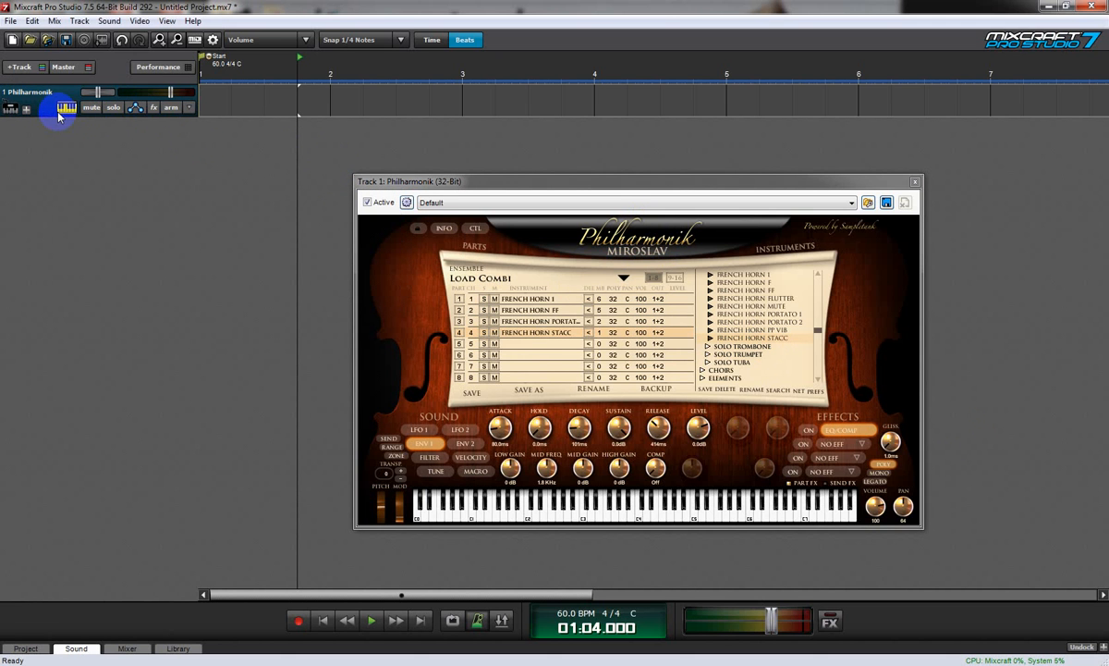
right_click(57, 114)
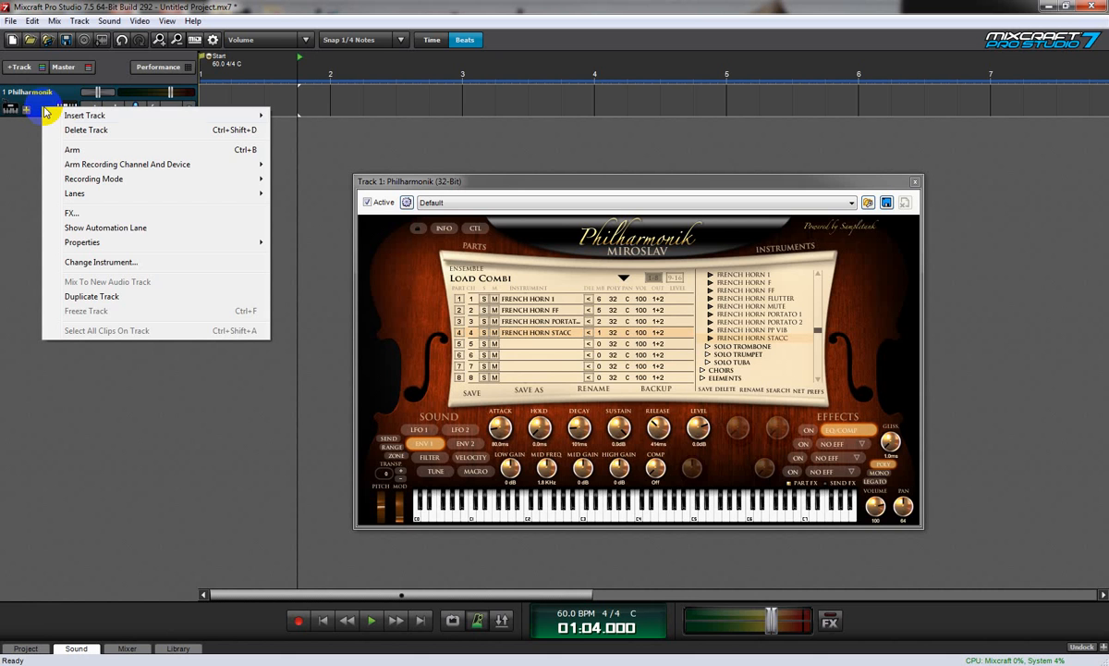
mouse_move(123, 200)
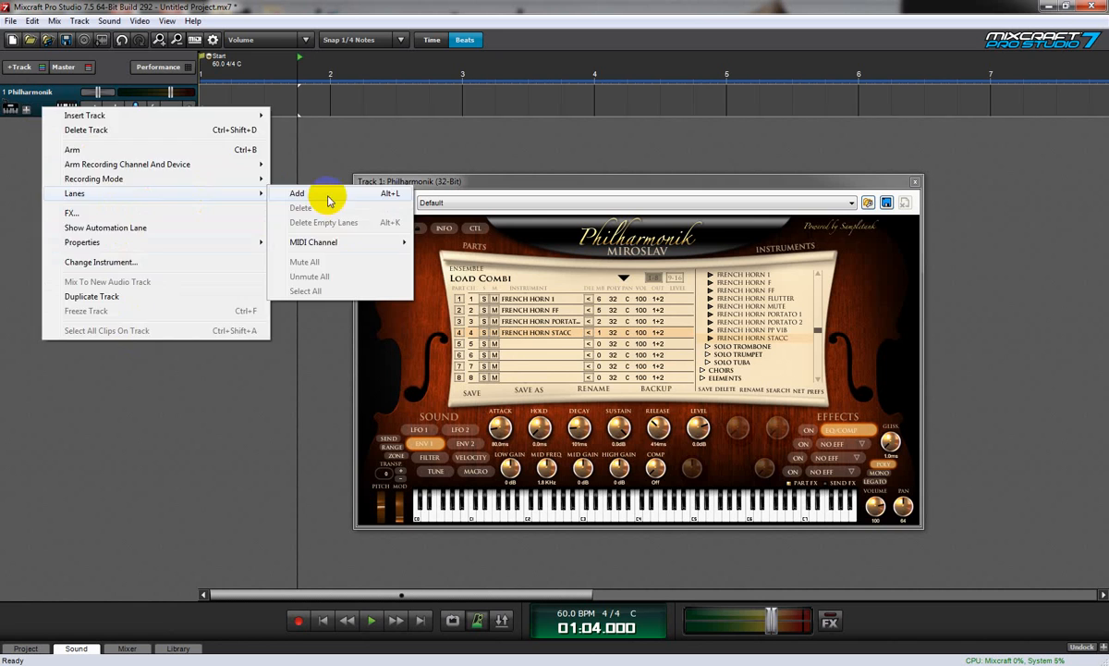
left_click(297, 193)
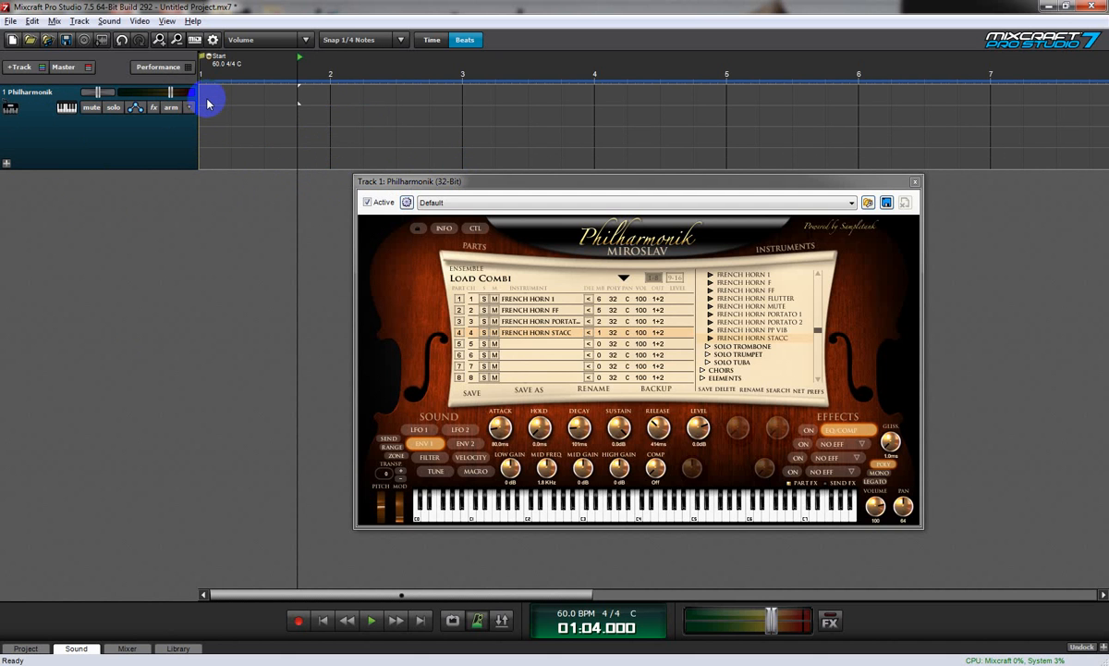
- Add a lane for MIDI channel 3 below the Channel 01 and 02 lanes
right_click(215, 102)
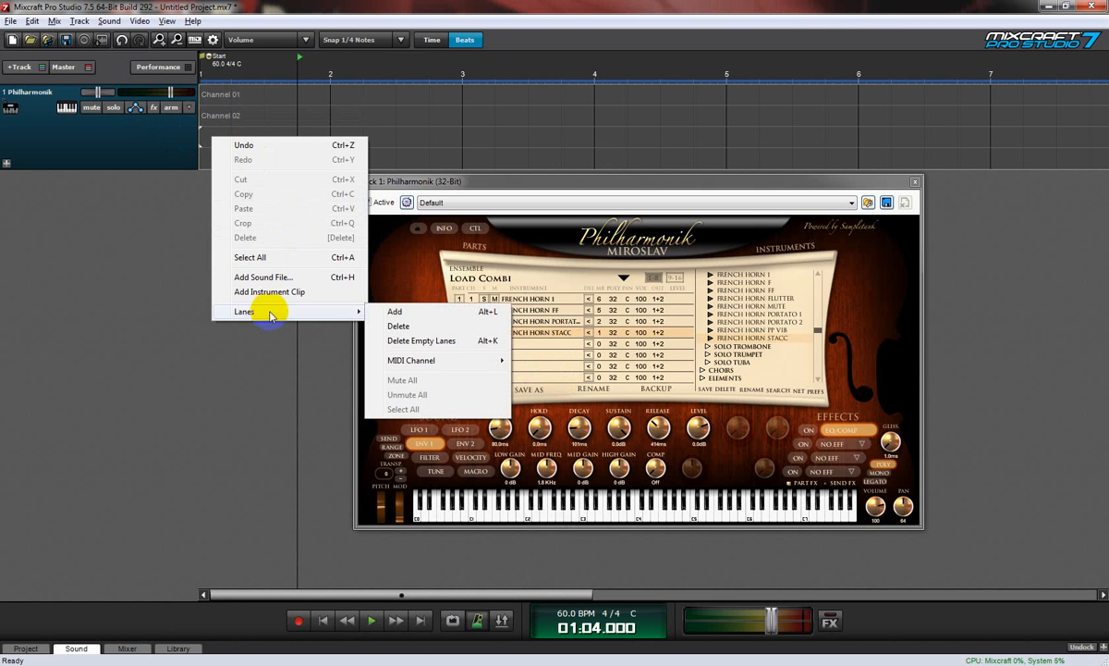
left_click(411, 360)
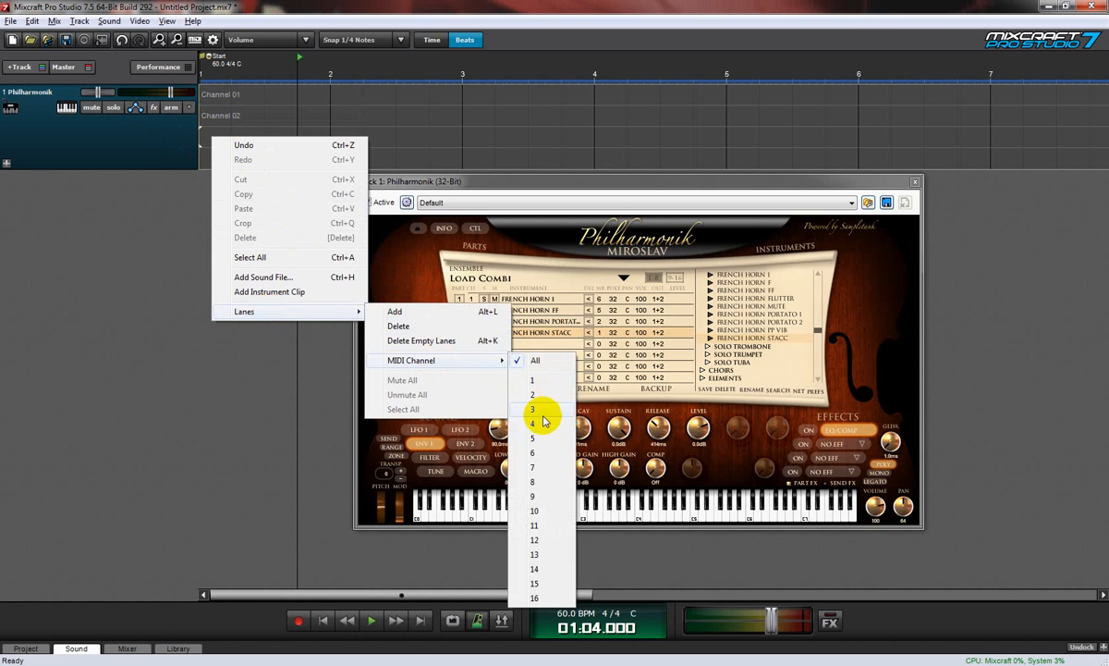
left_click(528, 408)
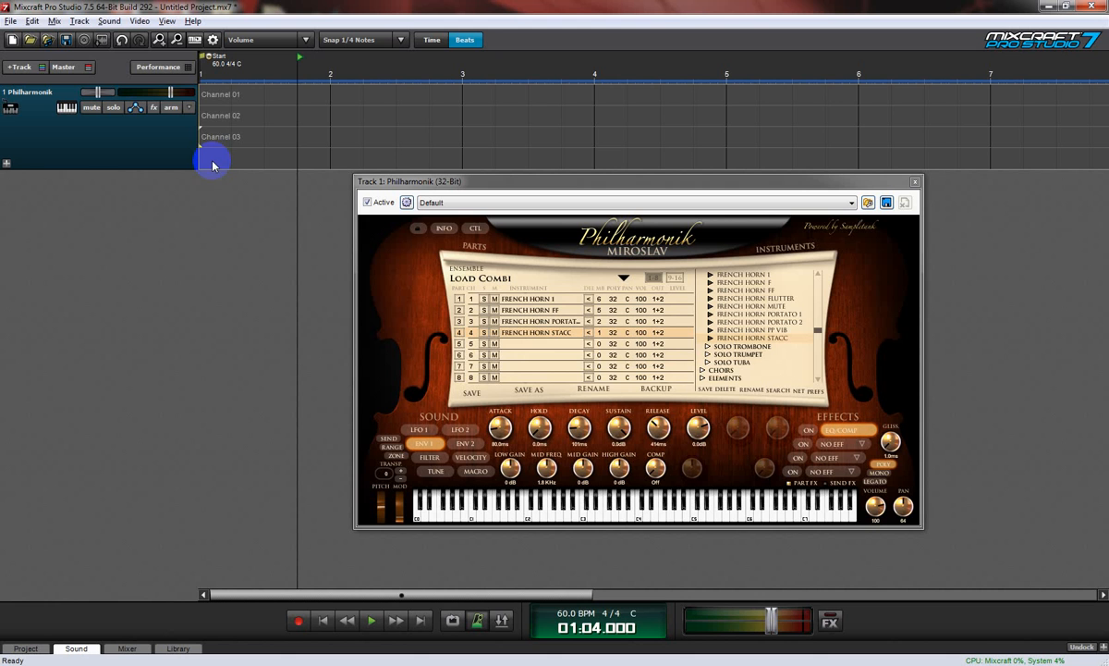
right_click(213, 165)
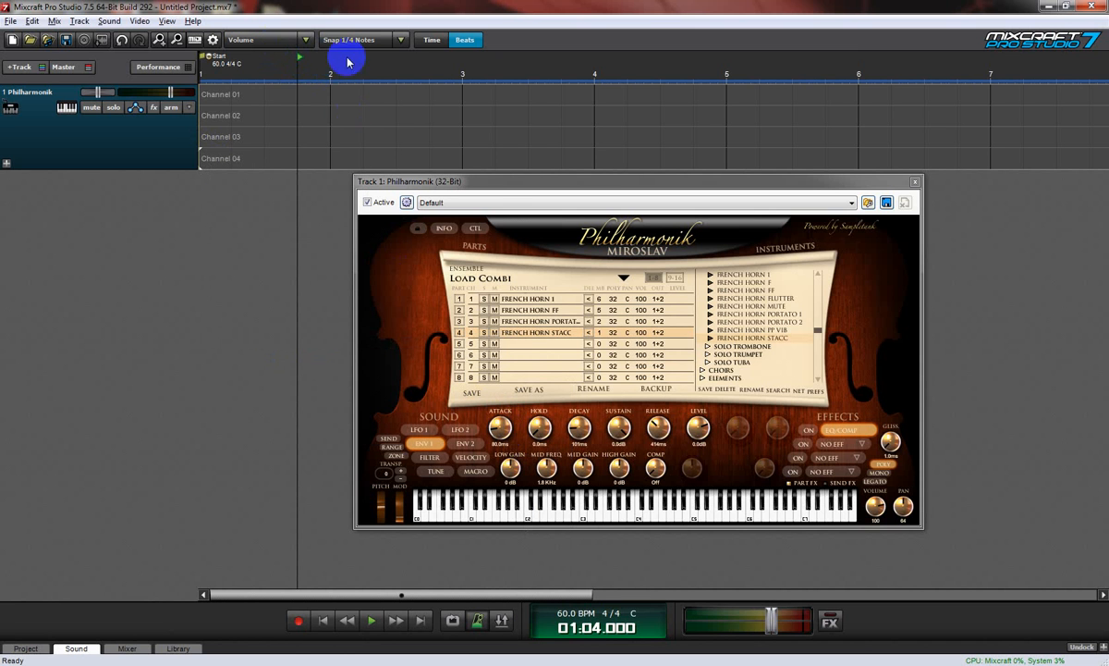
mouse_move(281, 103)
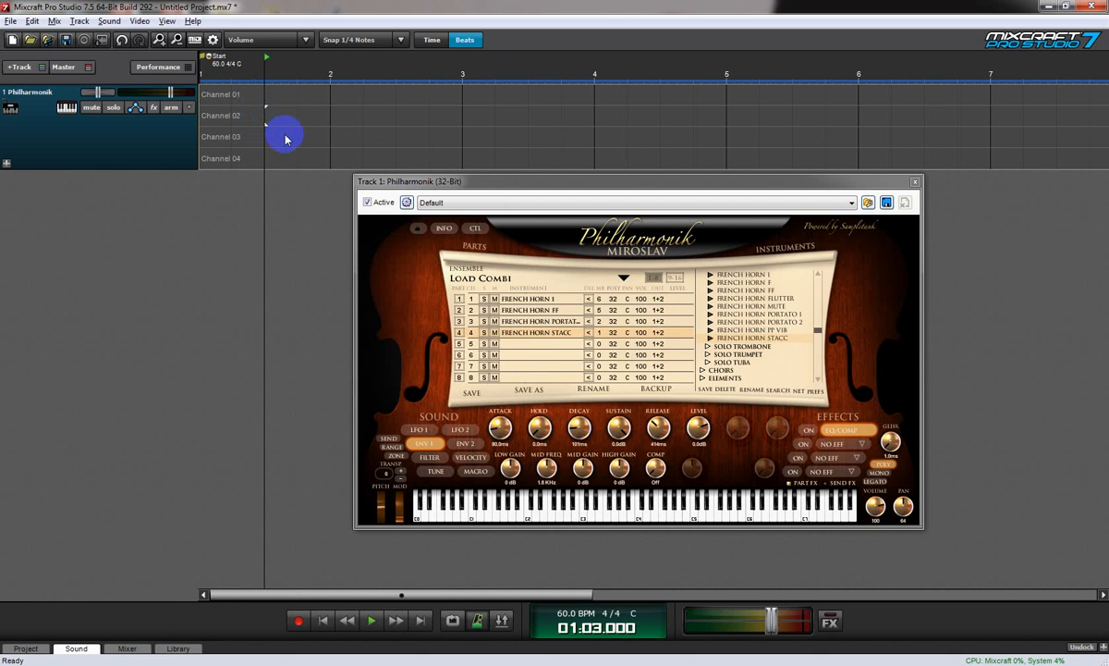
mouse_move(284, 129)
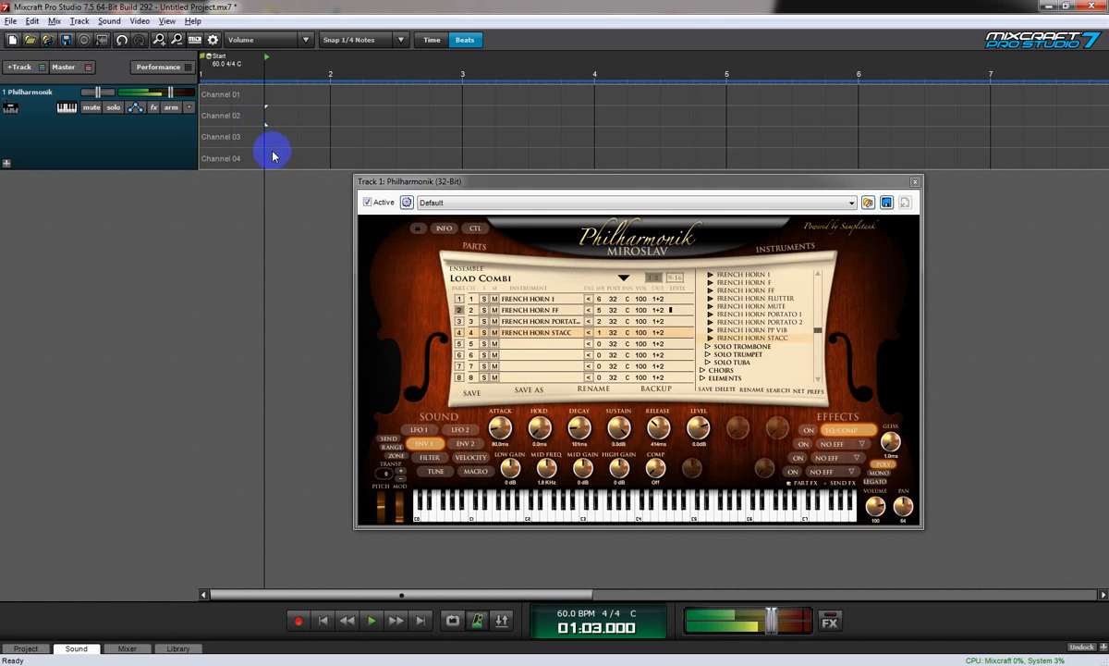
mouse_move(263, 145)
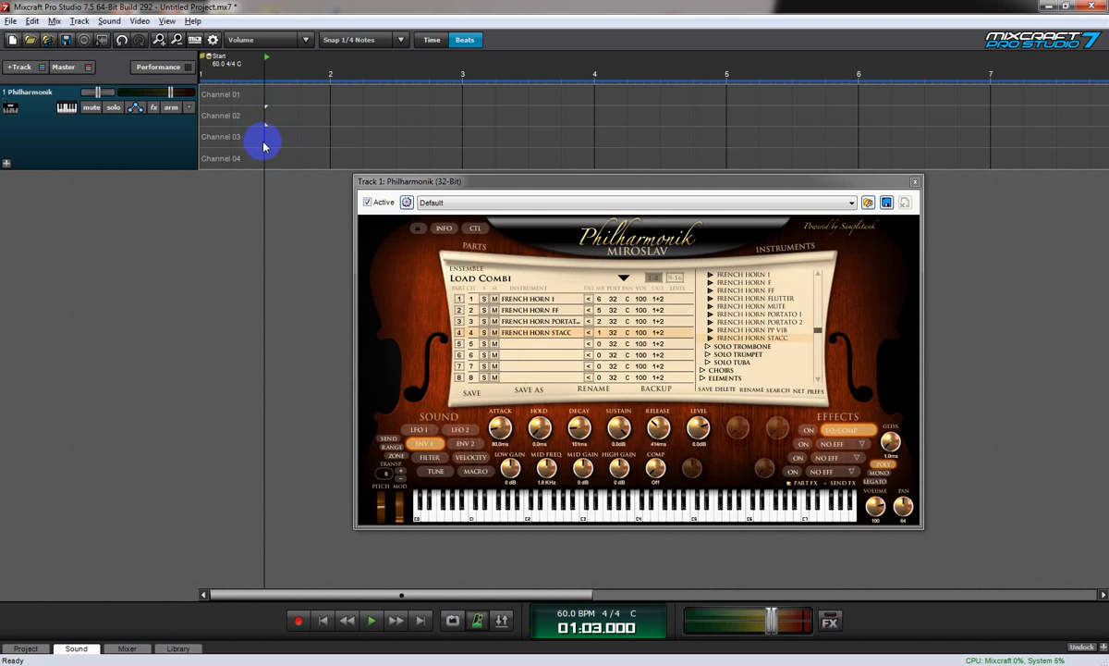
mouse_move(264, 139)
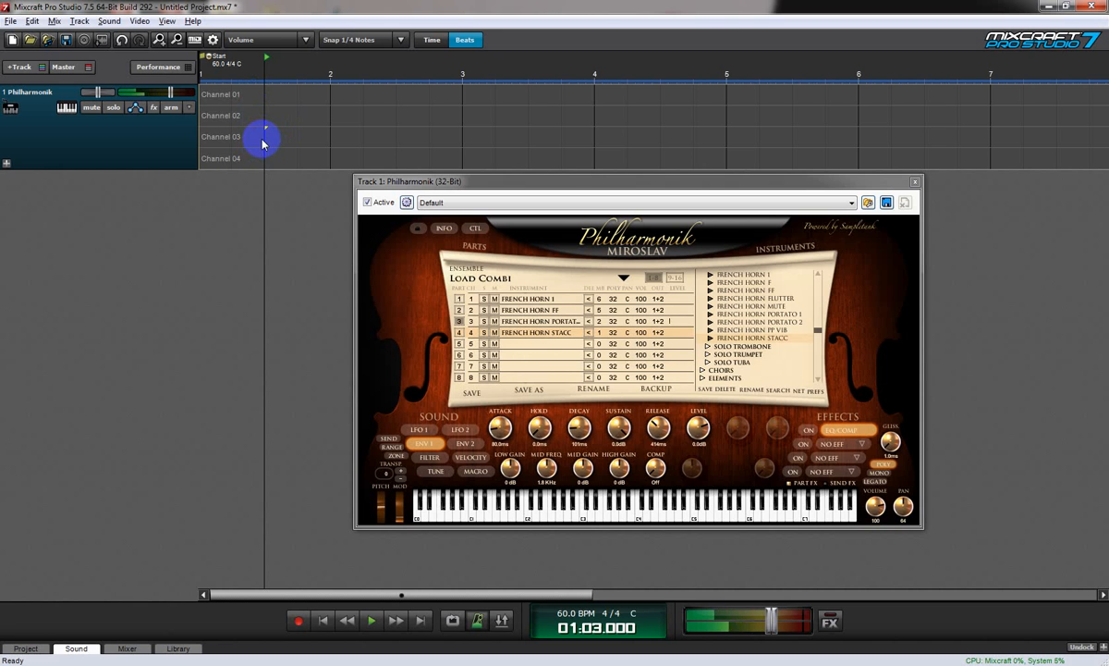
mouse_move(254, 168)
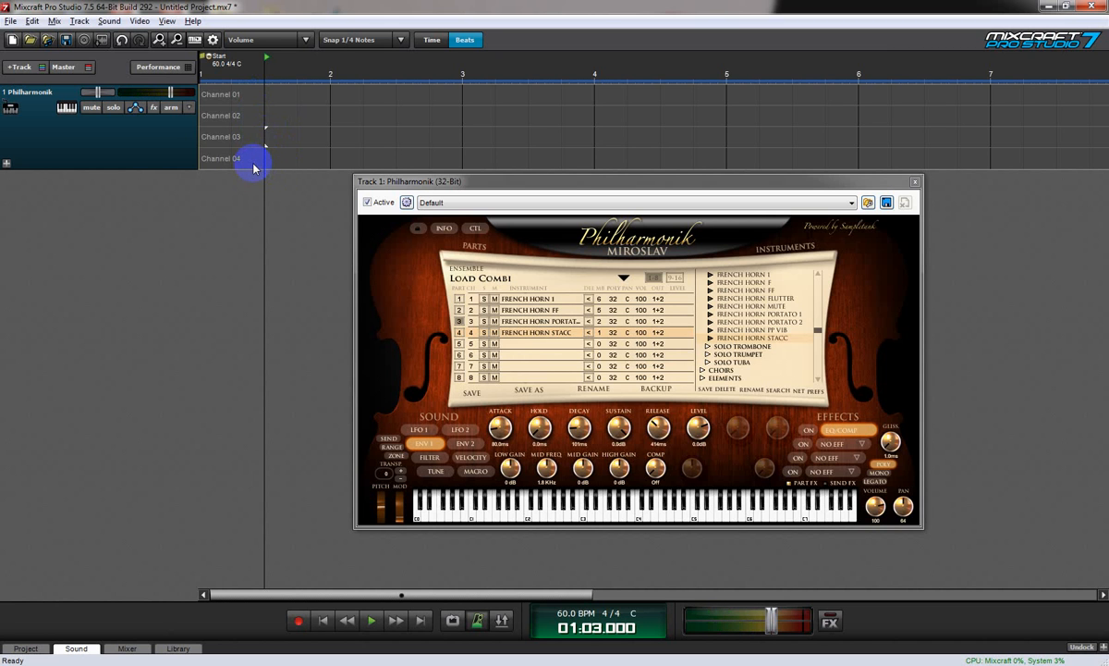
mouse_move(254, 164)
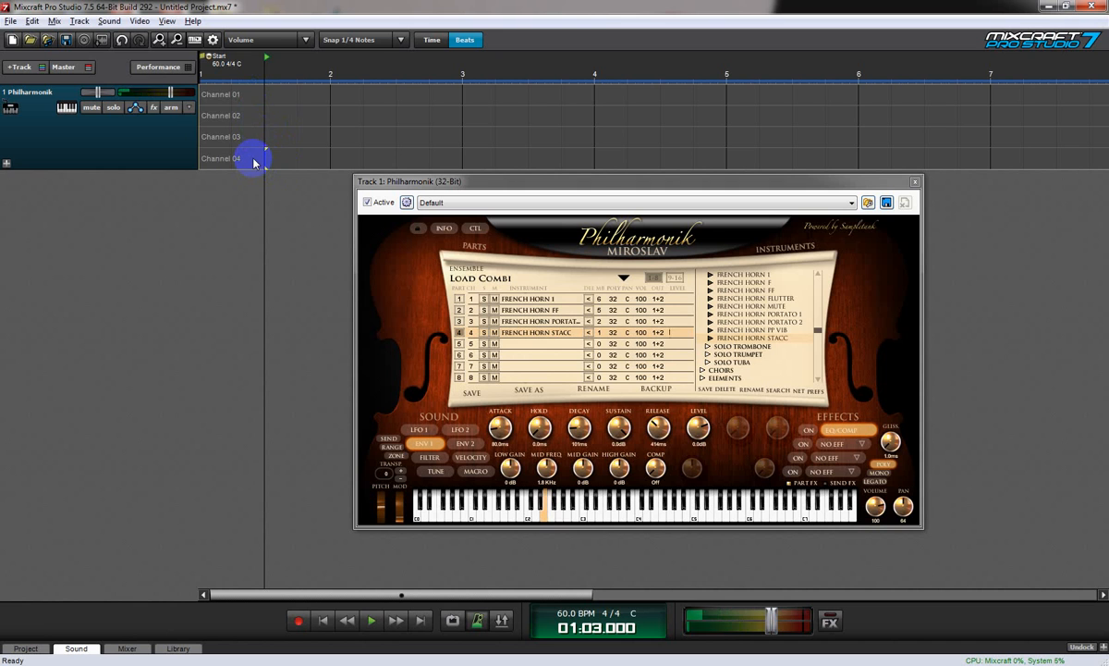
mouse_move(406, 250)
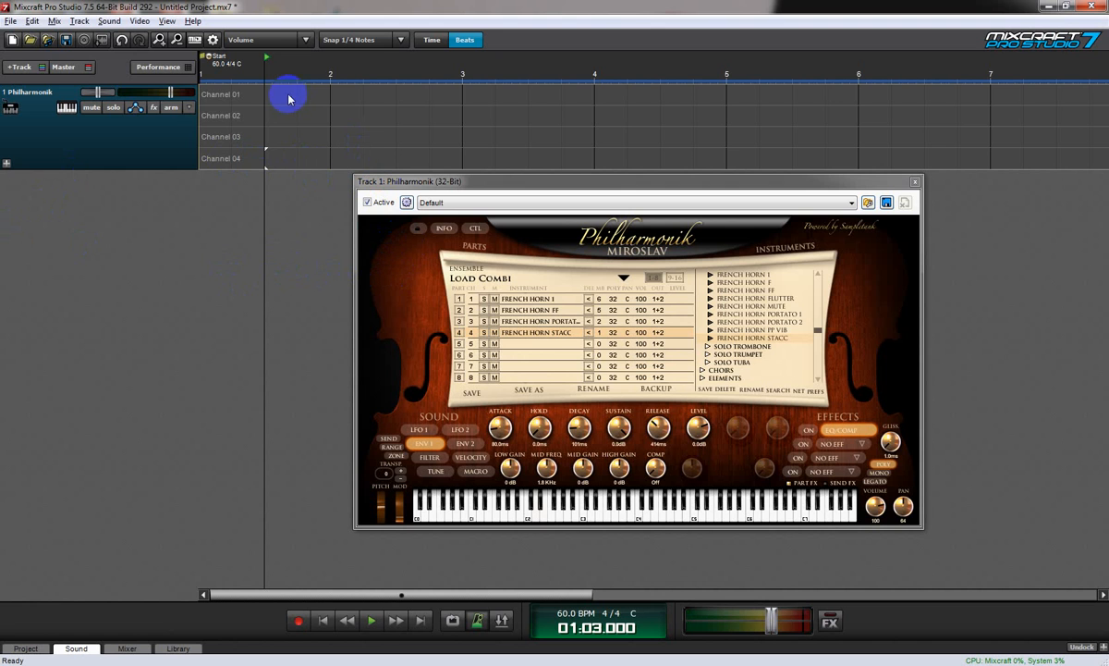
mouse_move(423, 97)
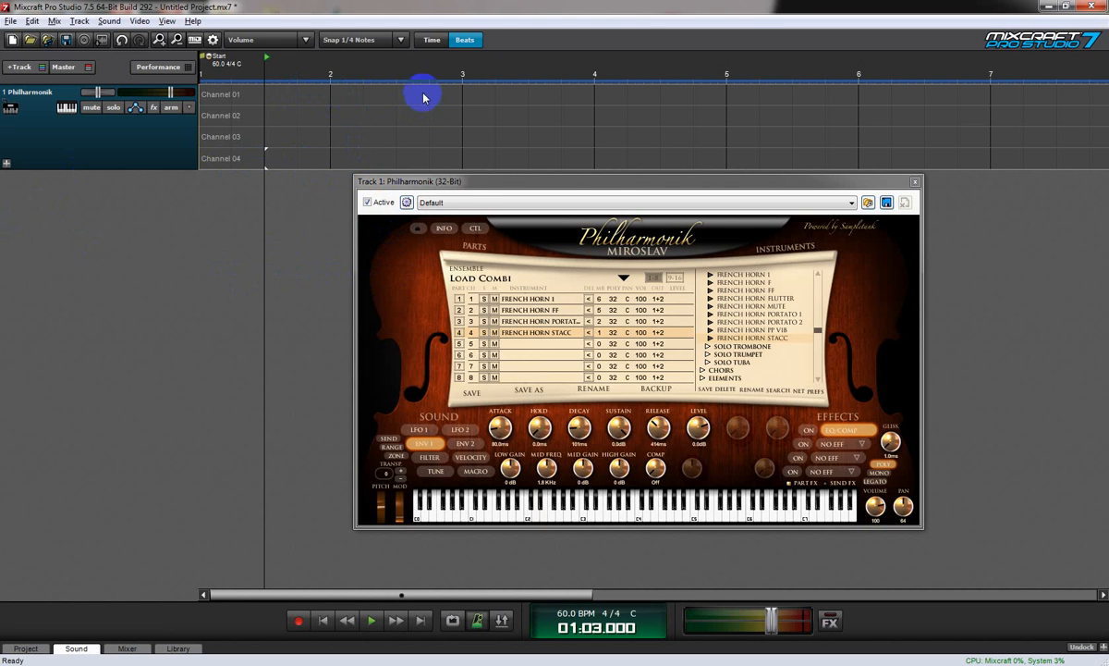
mouse_move(330, 159)
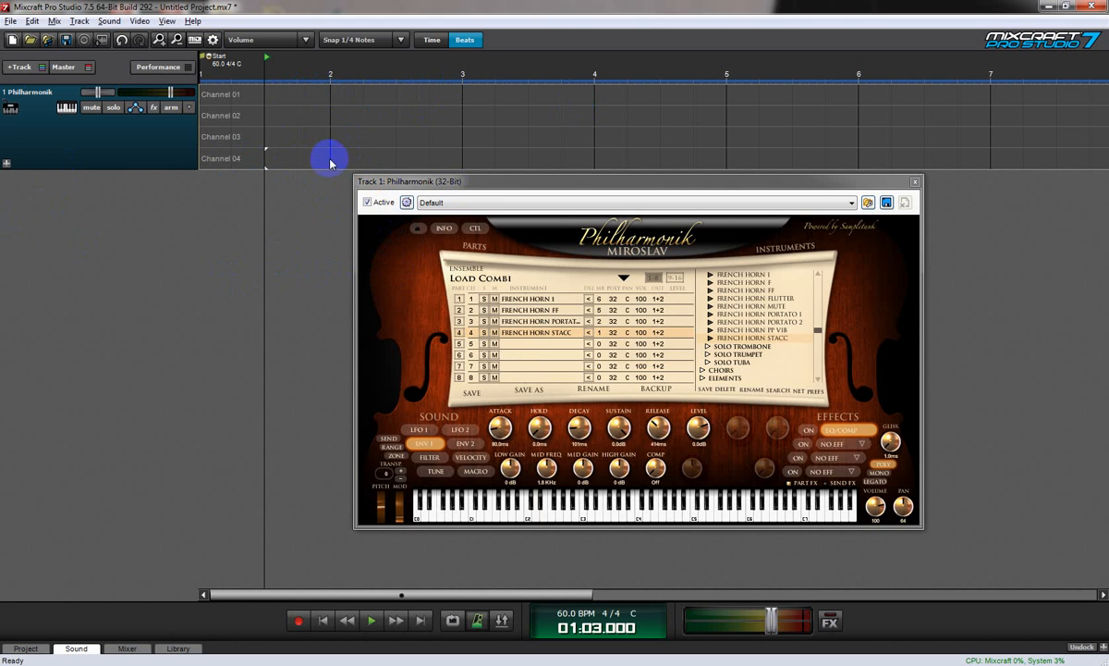
- Expand the Philharmonik track header to reveal its 1.1 output child track
left_click(8, 162)
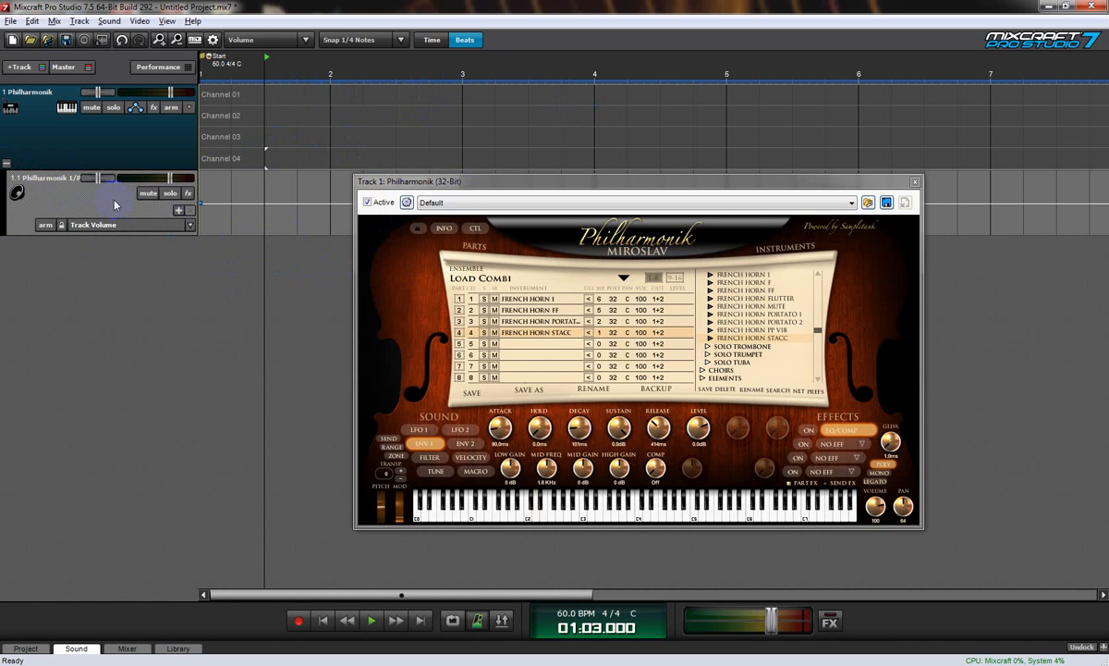
mouse_move(262, 172)
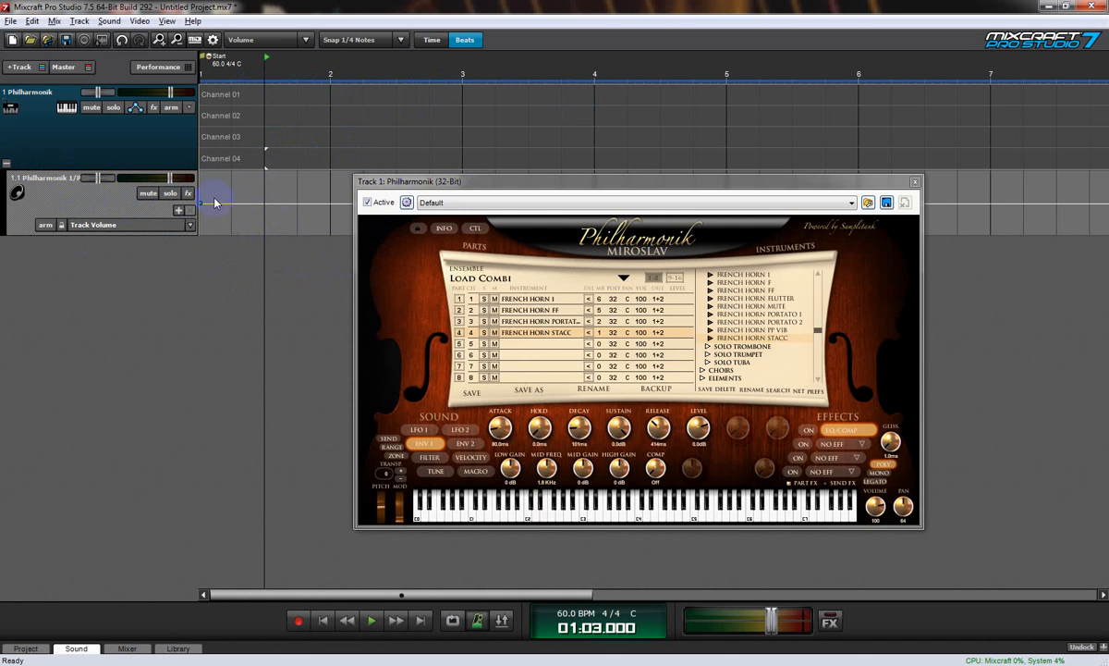
mouse_move(521, 182)
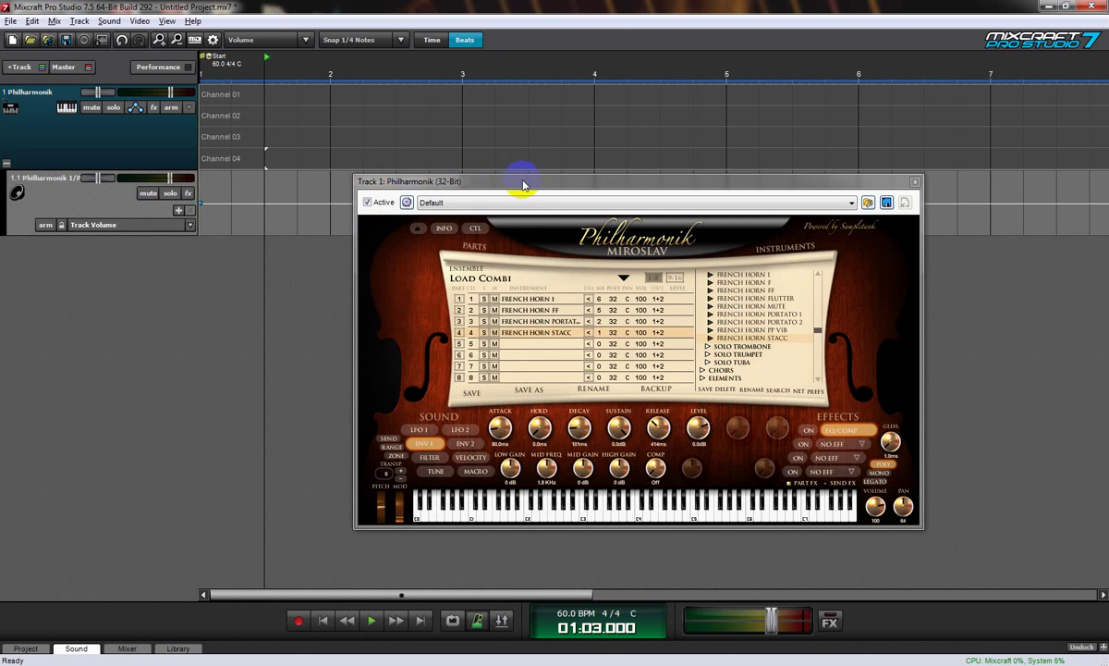
- Move the Philharmonik window down and route horn parts 2–4 to outputs 3+4, 5+6, 7+8
left_click_drag(525, 181, 625, 204)
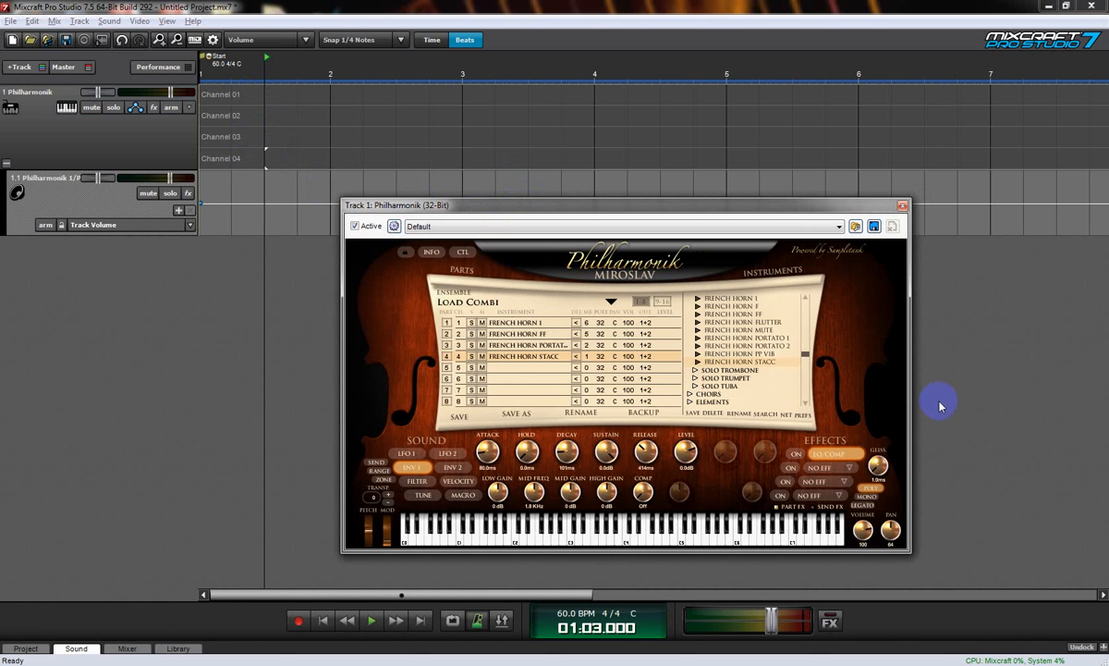
mouse_move(561, 166)
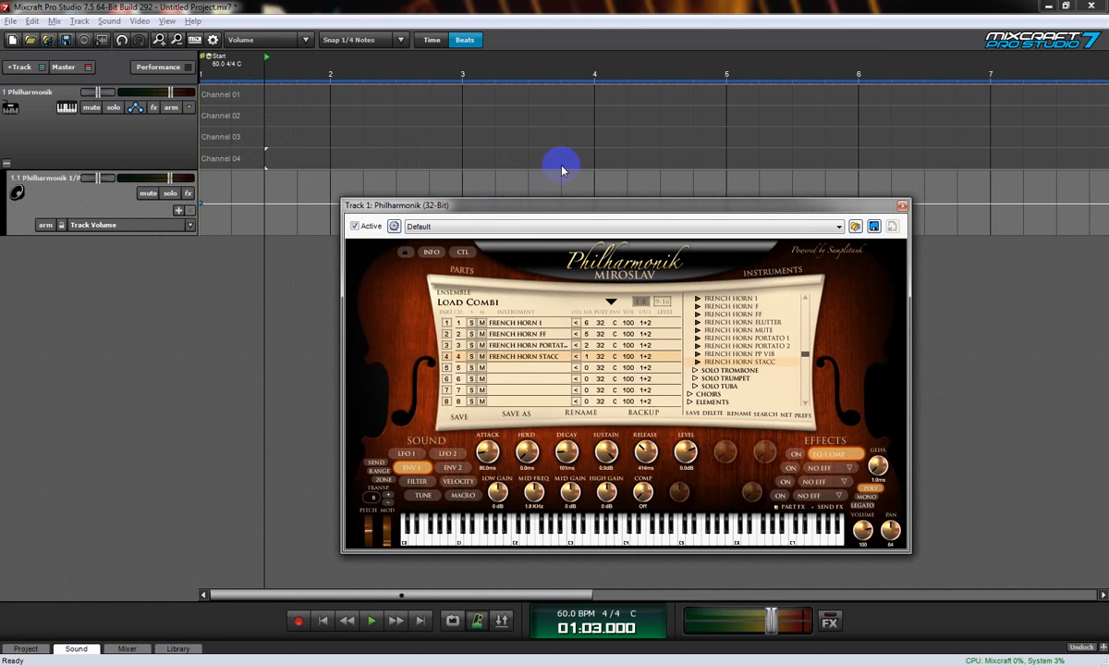
left_click(822, 548)
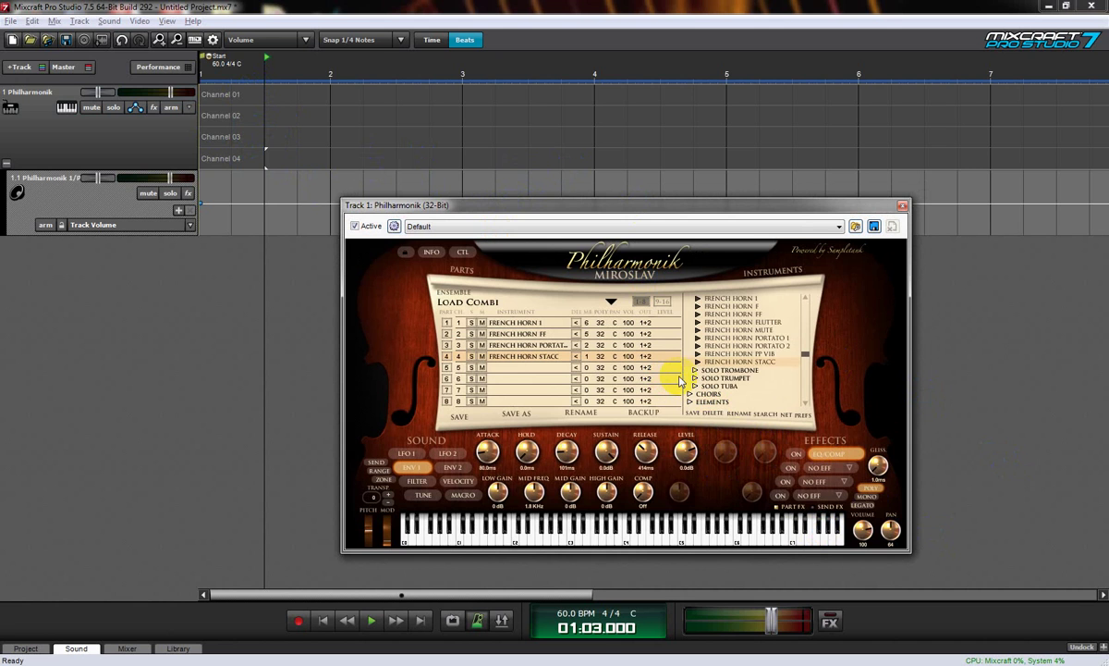
mouse_move(650, 367)
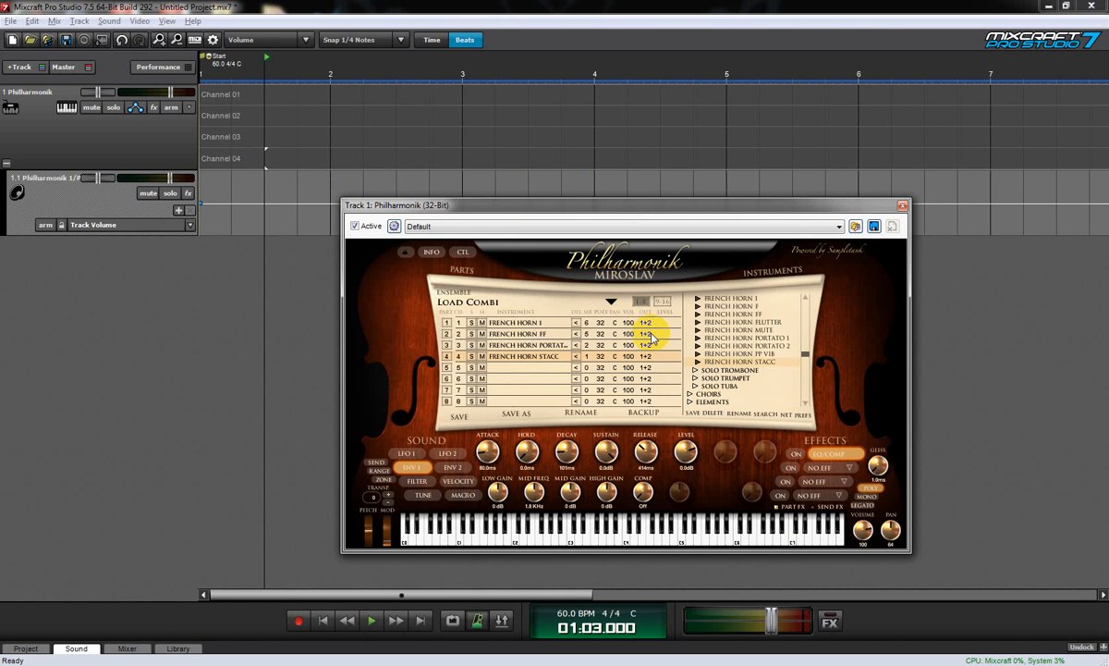
mouse_move(655, 336)
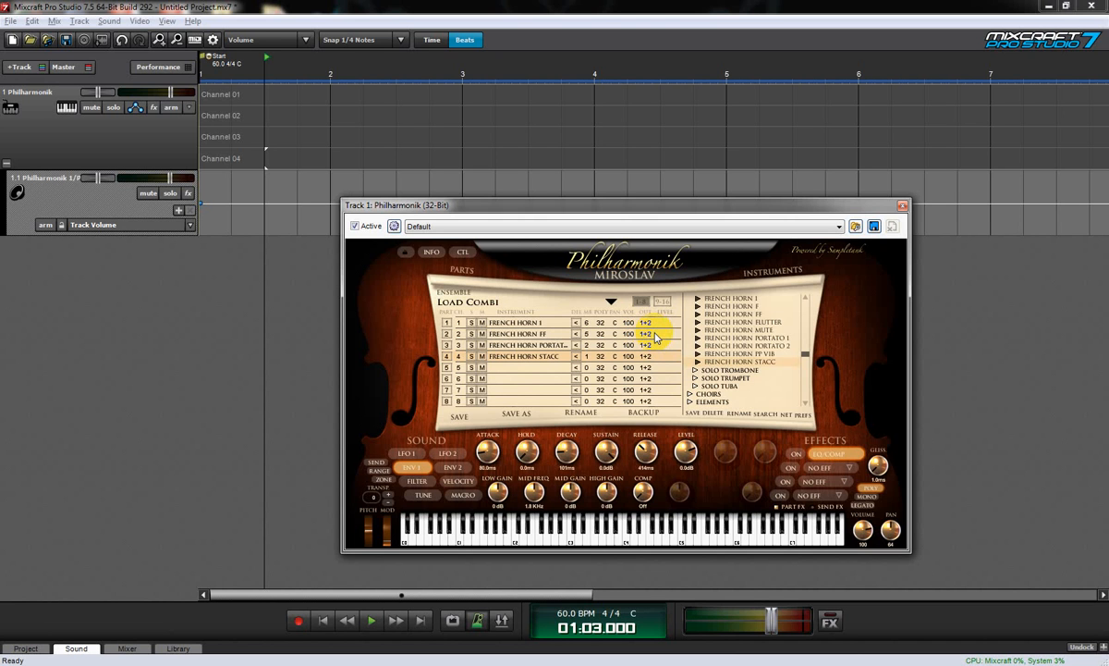
left_click(647, 335)
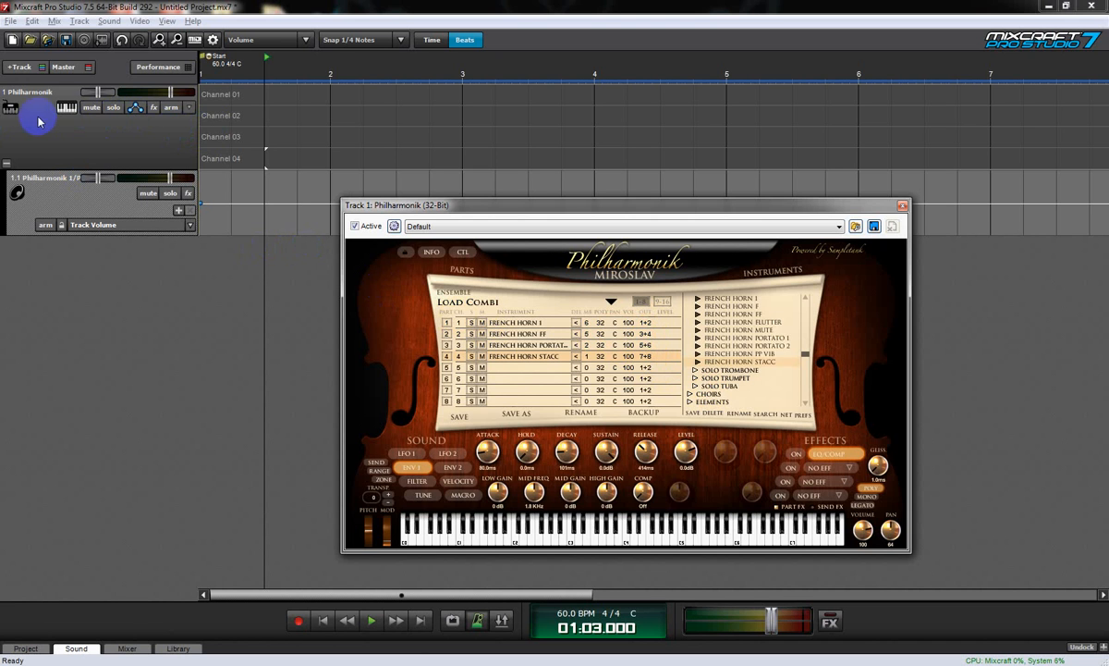
mouse_move(64, 115)
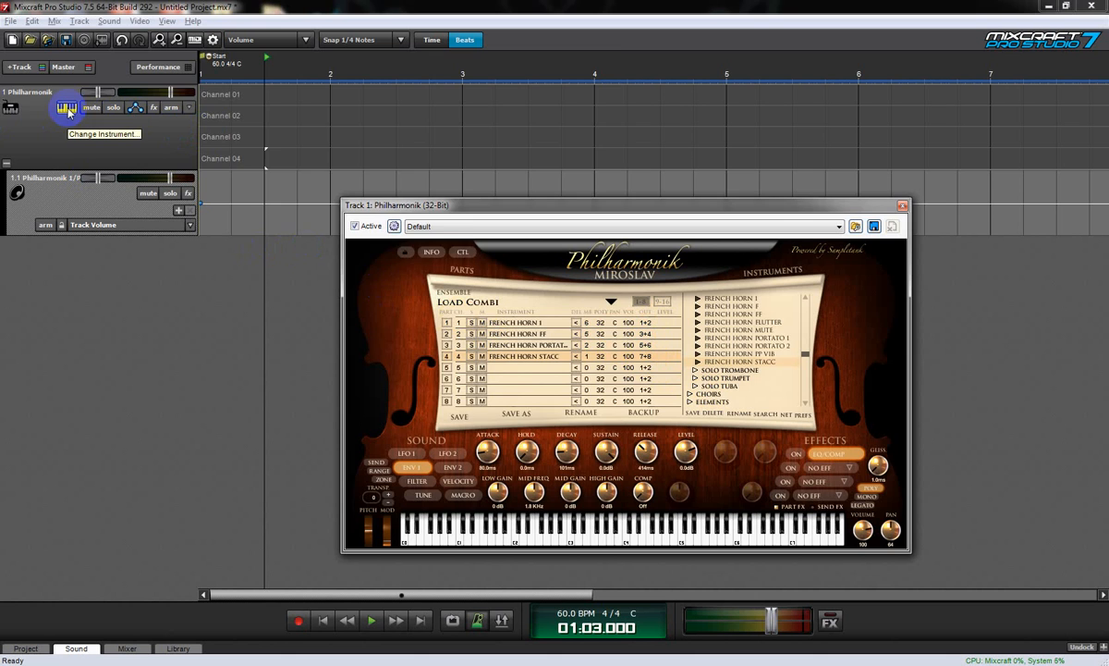
- Enable Philharmonik outputs 2, 3 and 4 in the Outputs config and confirm
left_click(64, 110)
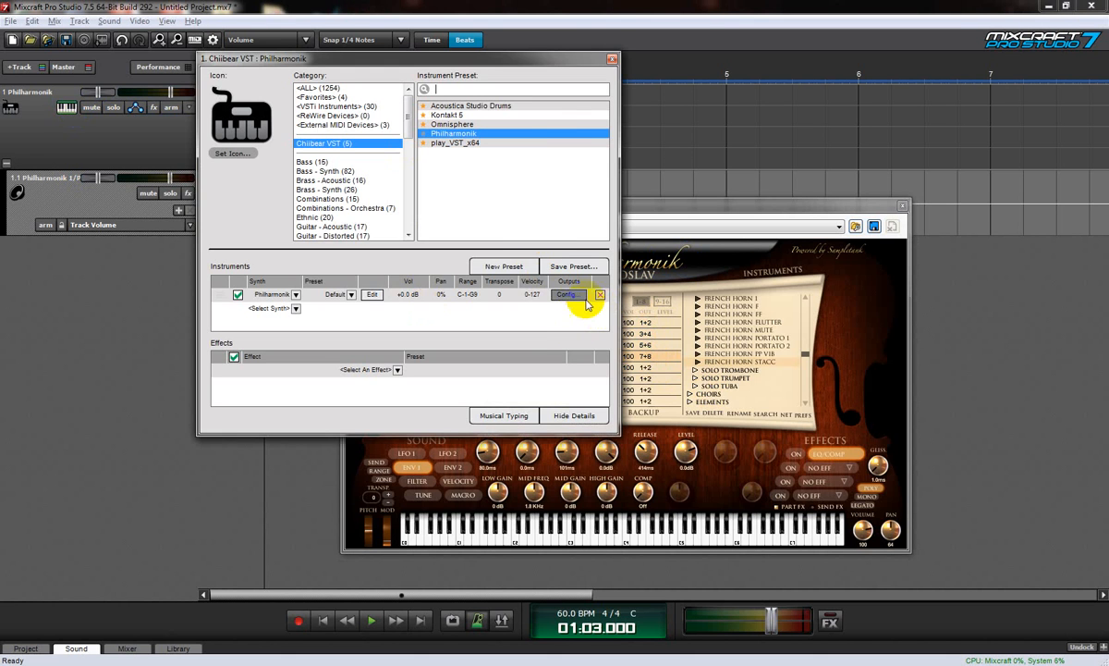
left_click(568, 294)
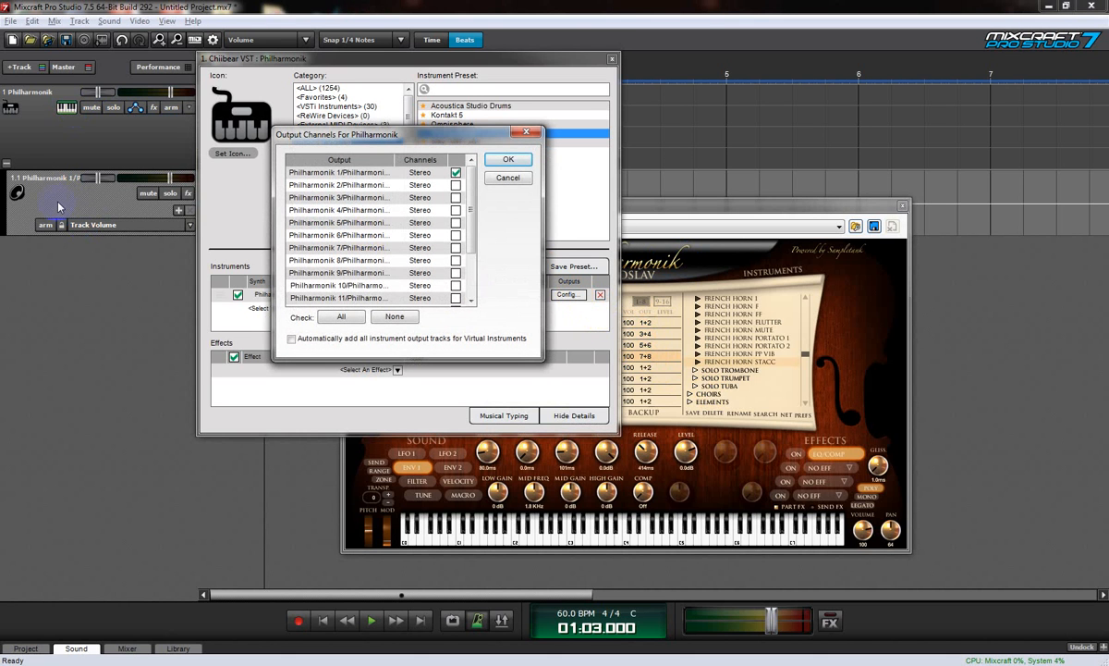
mouse_move(453, 190)
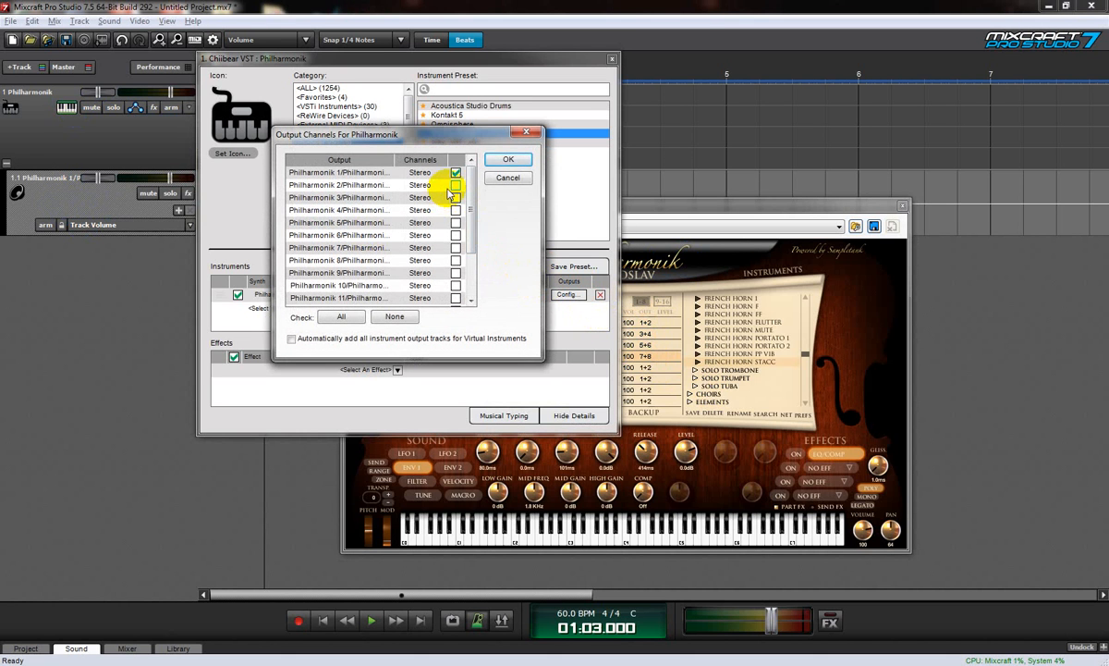
left_click(455, 184)
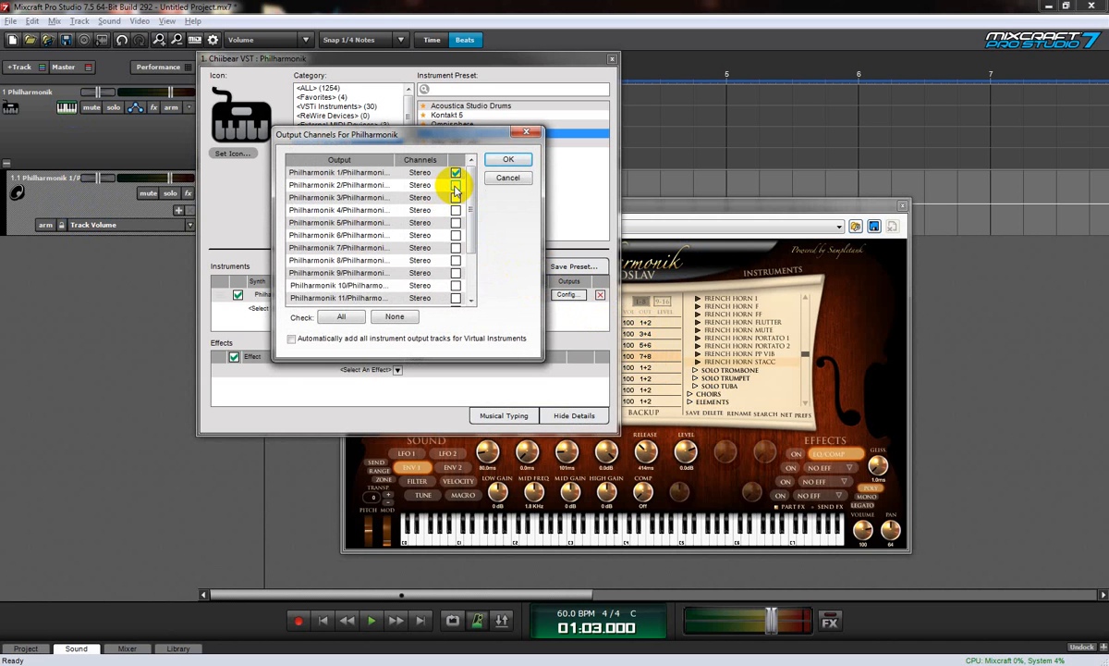
left_click(455, 197)
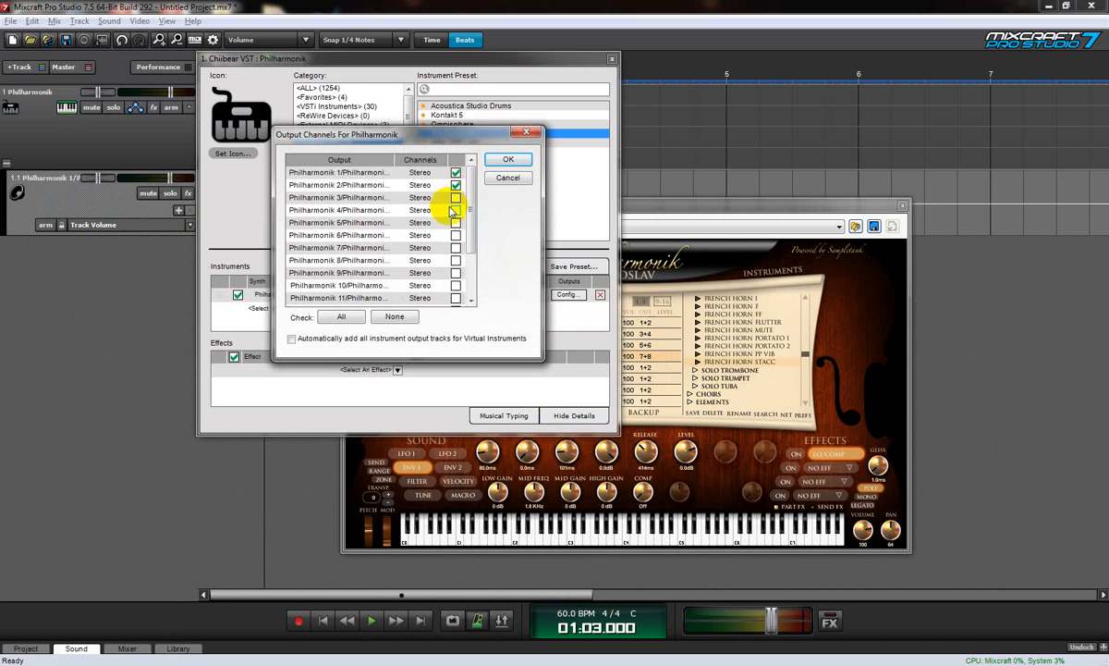
left_click(454, 197)
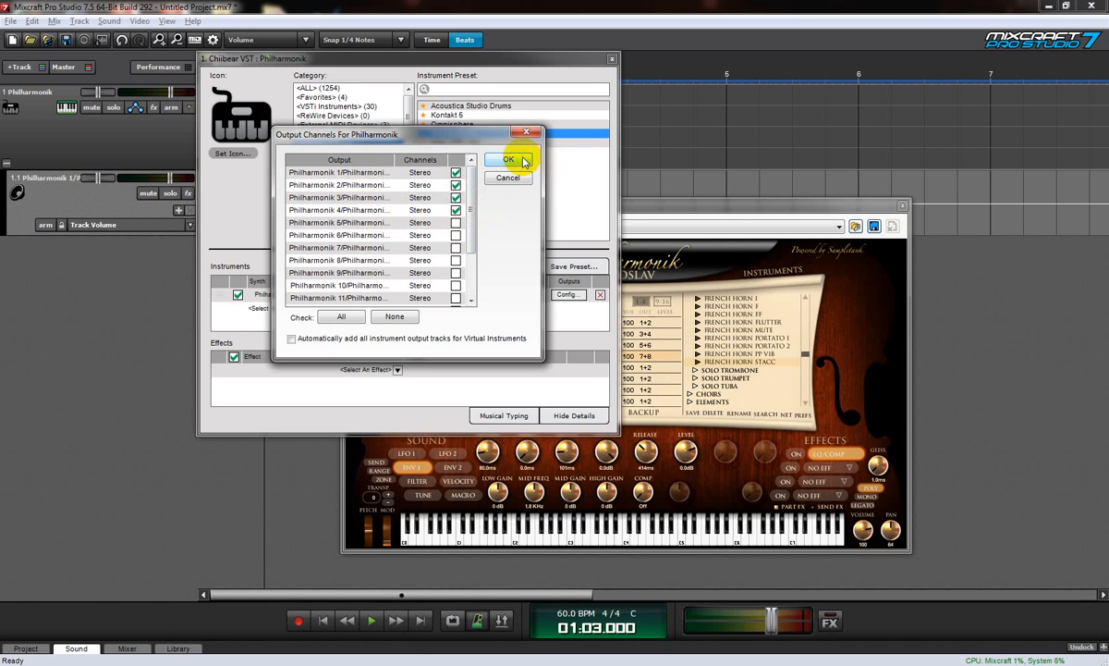
left_click(508, 159)
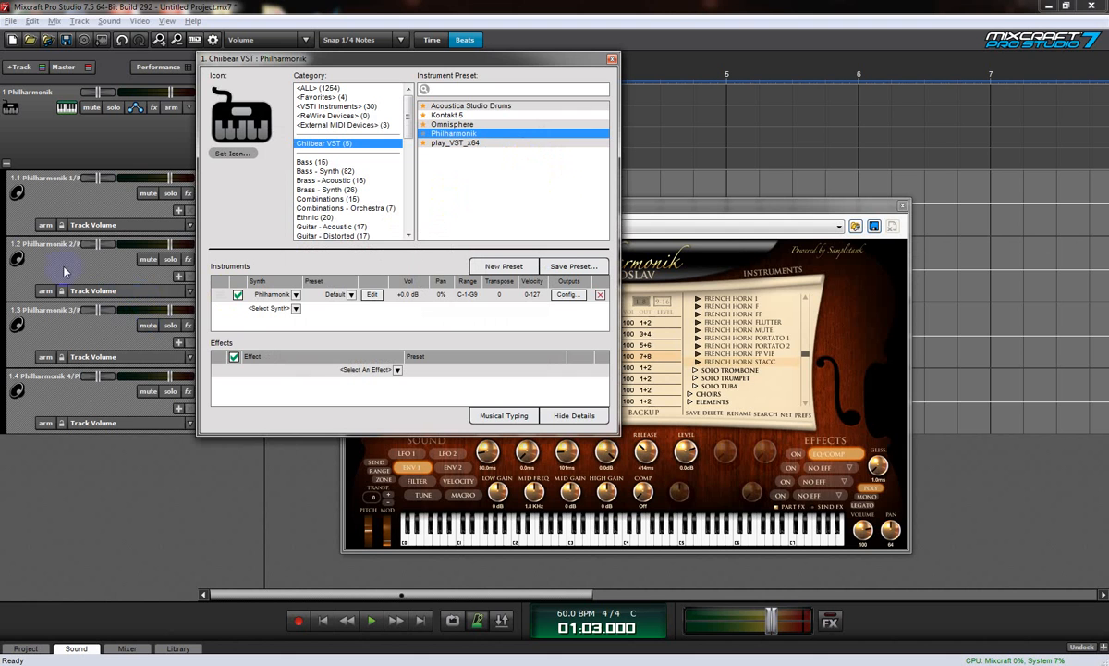
mouse_move(493, 61)
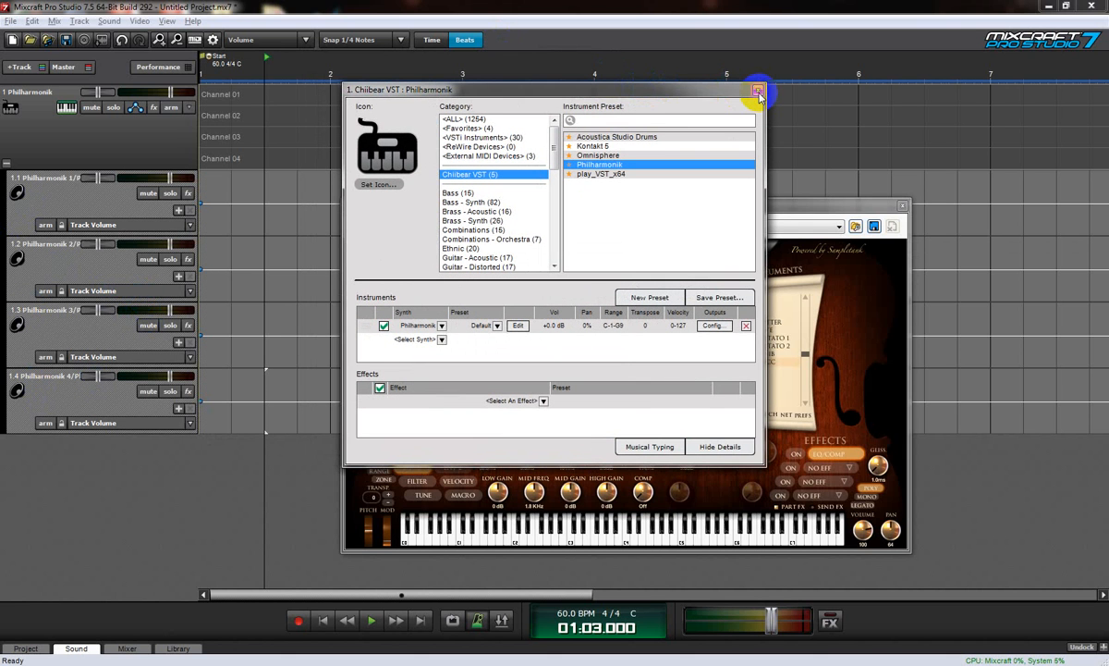
- Close the Chiibear VST instrument settings dialog
left_click(759, 87)
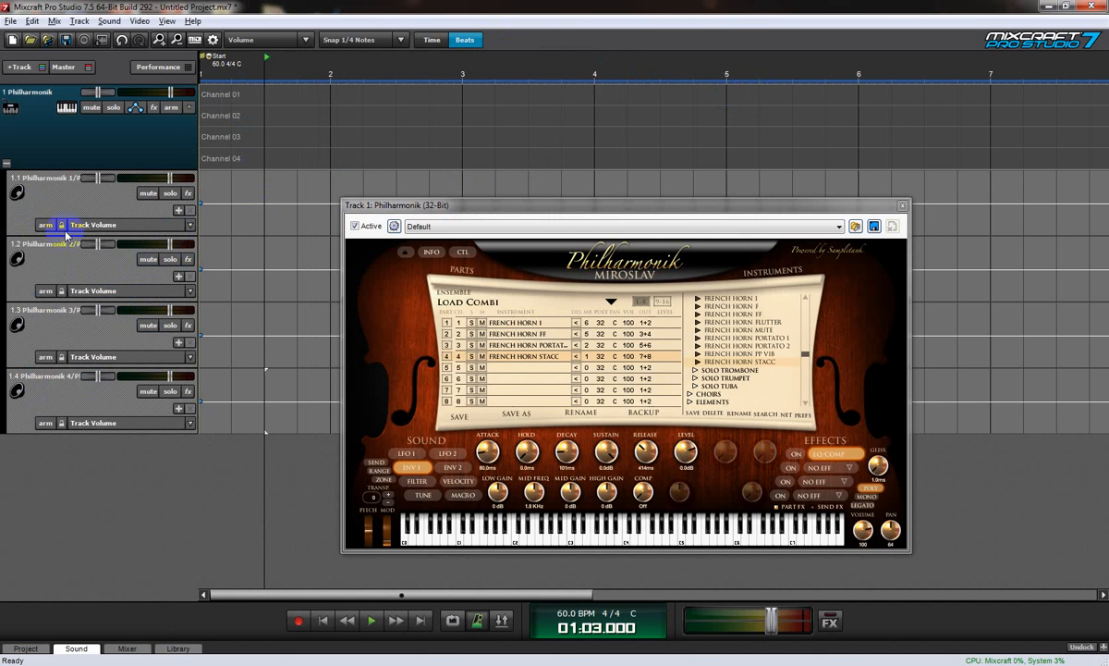
mouse_move(283, 101)
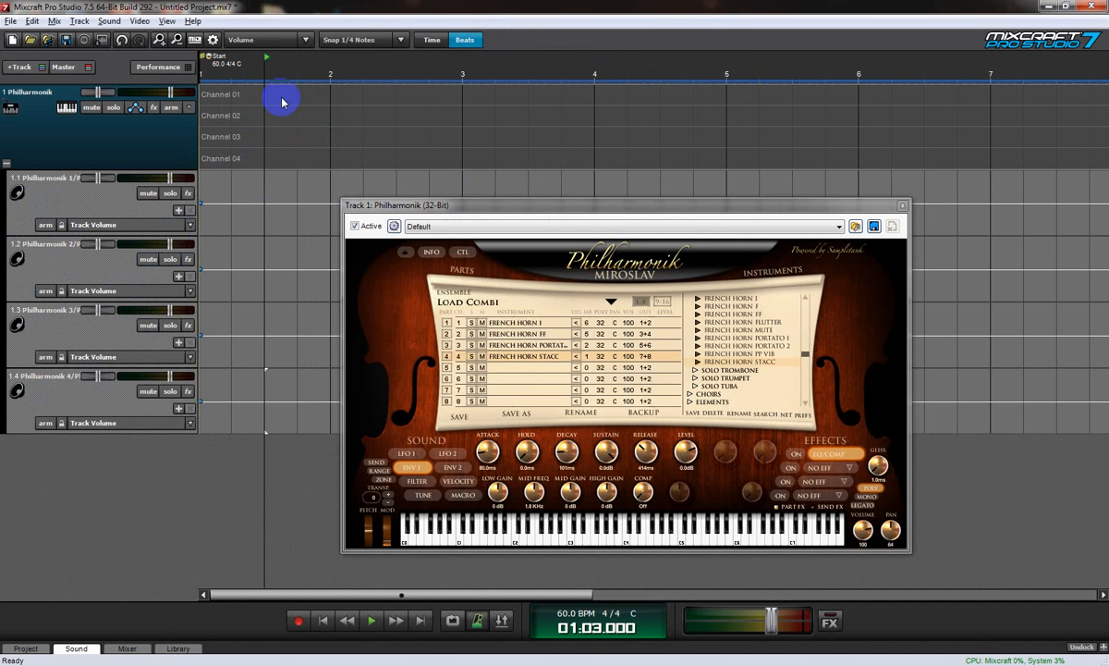
mouse_move(269, 131)
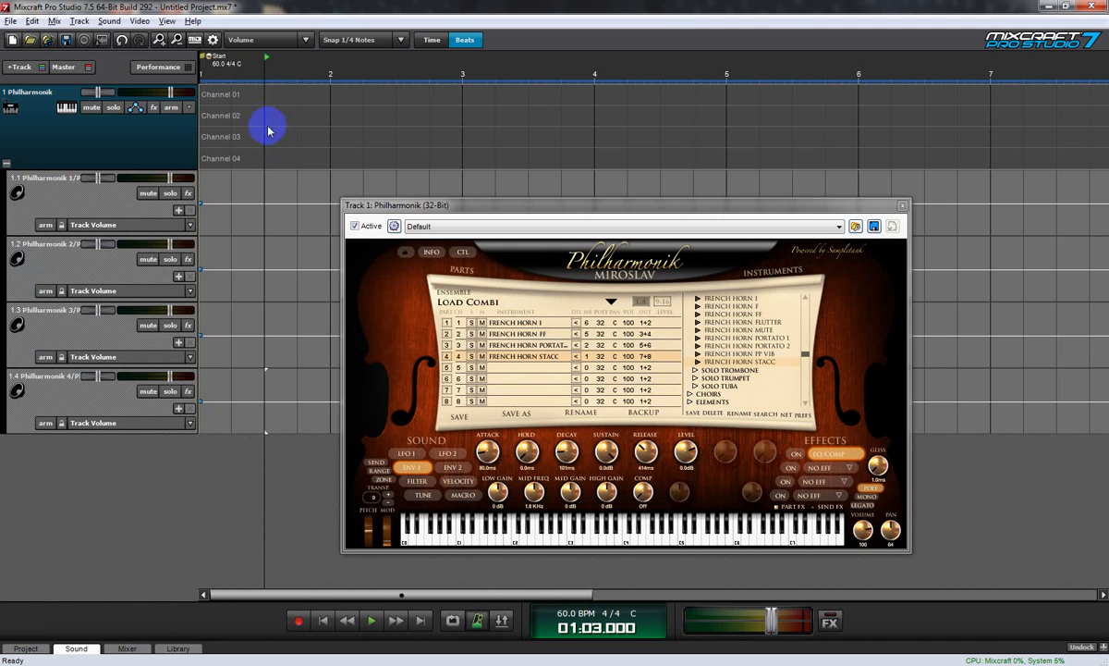
mouse_move(291, 158)
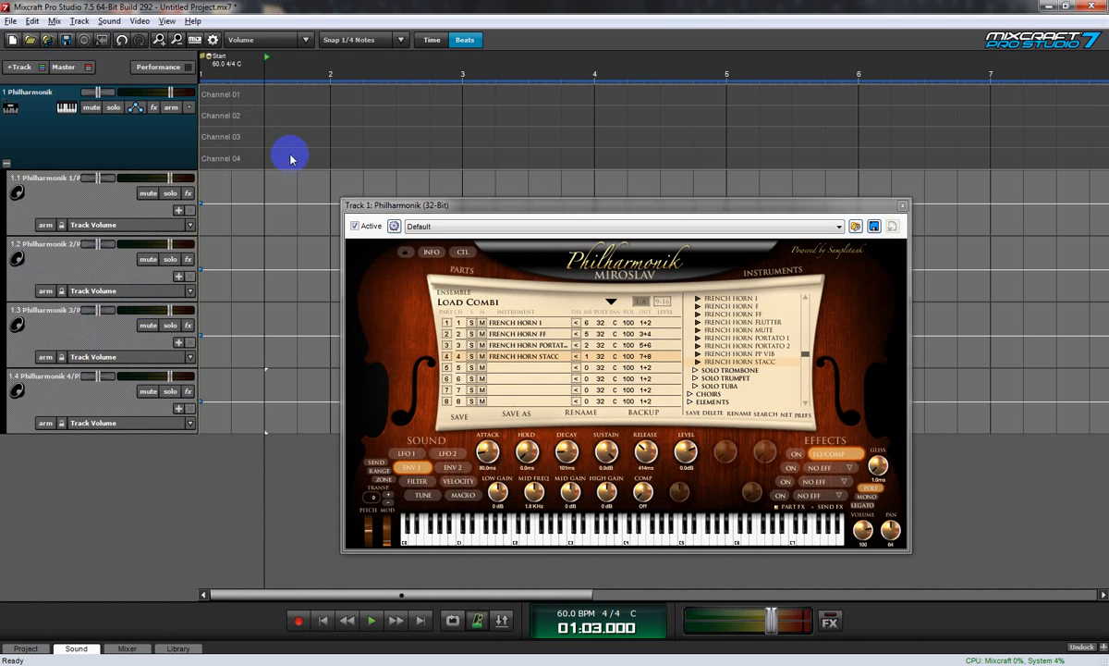
mouse_move(87, 402)
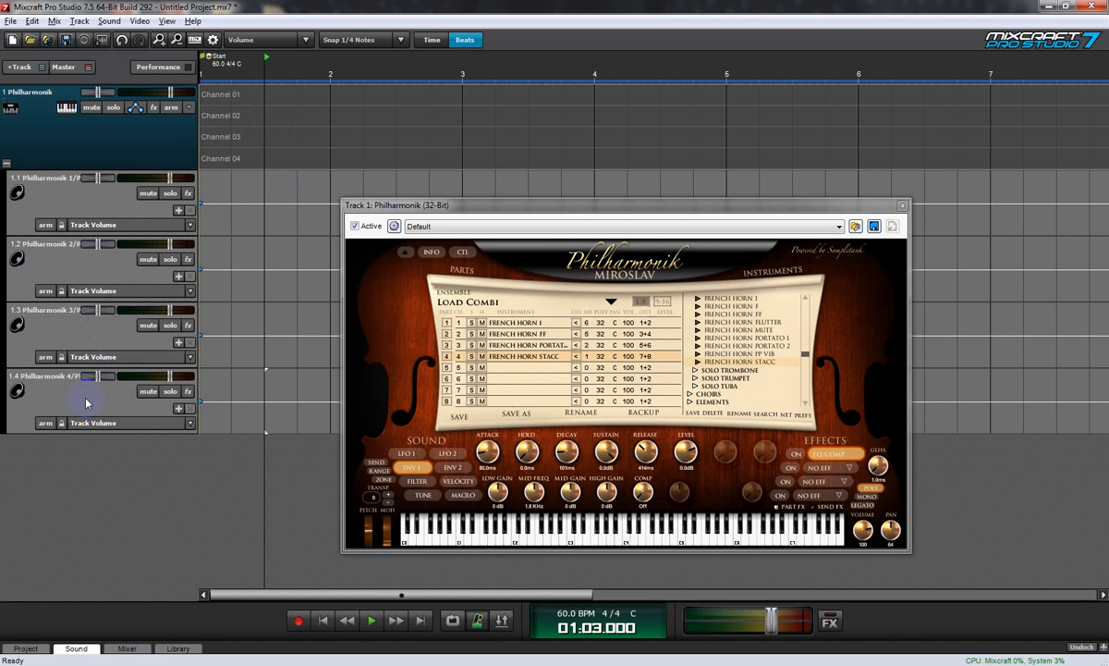
mouse_move(826, 385)
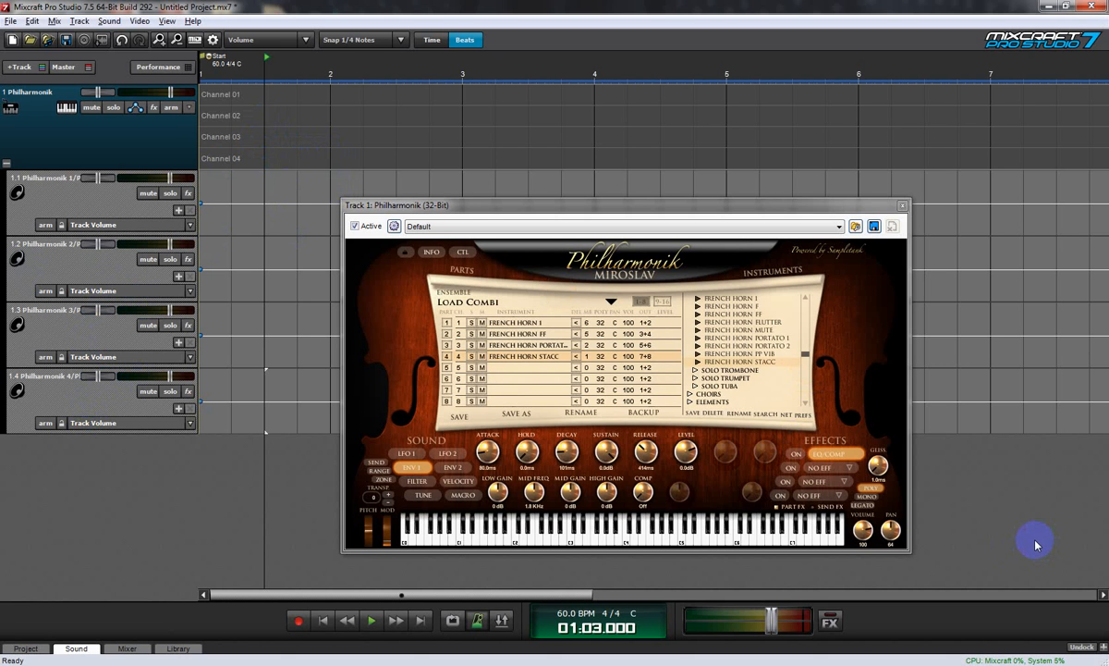
mouse_move(945, 528)
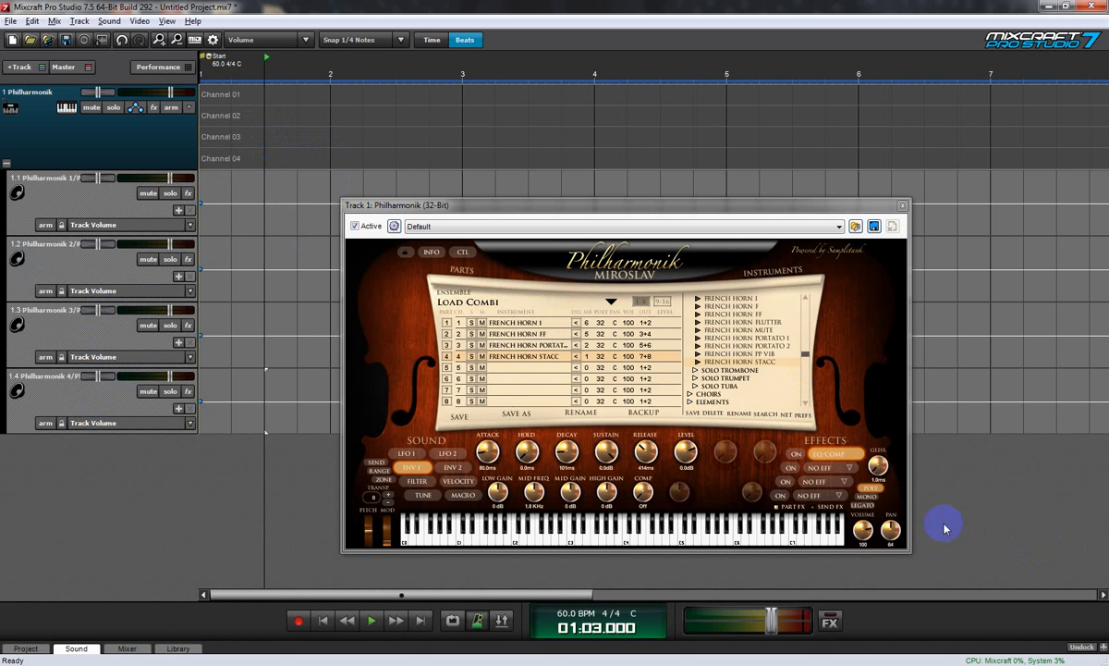